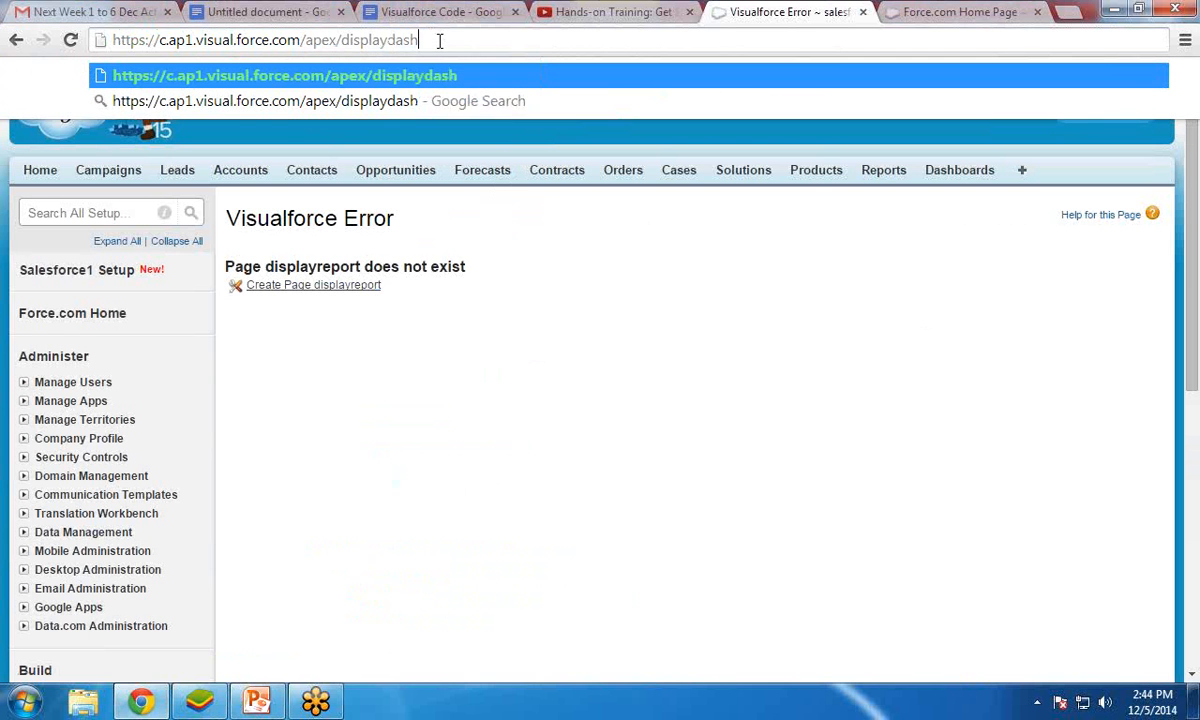
Go to /apex/displaydashboard and create the missing displaydashboard Visualforce page
type("board")
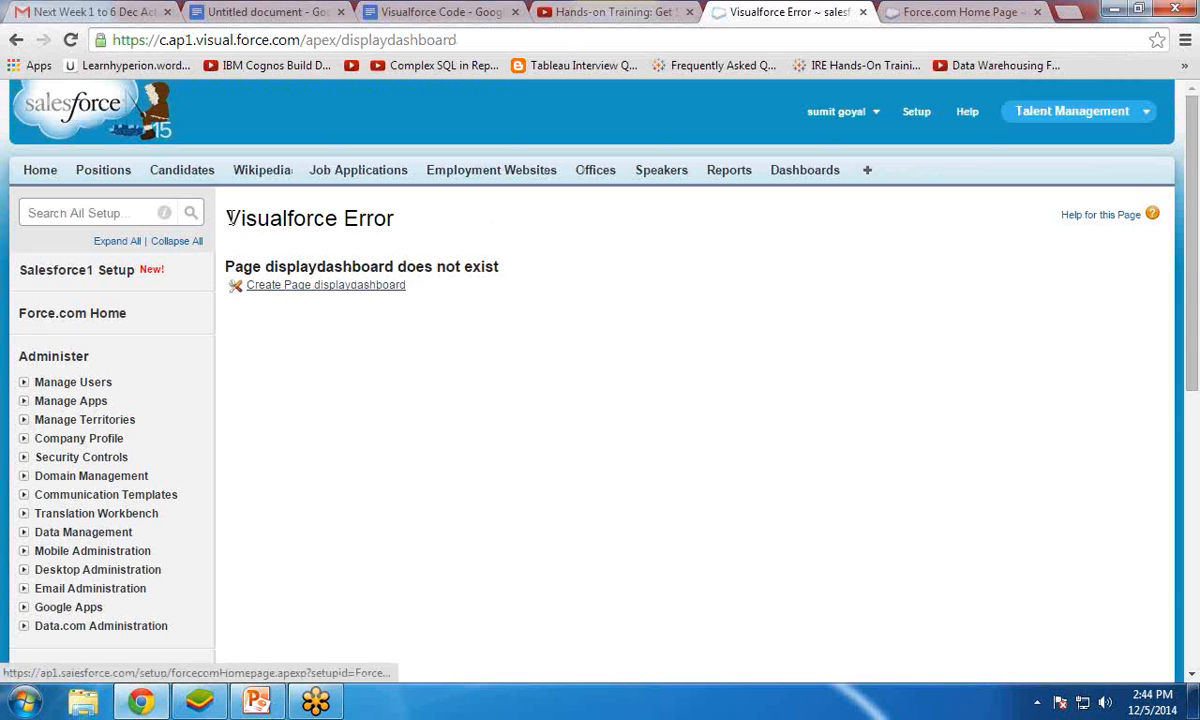
triple_click(308, 218)
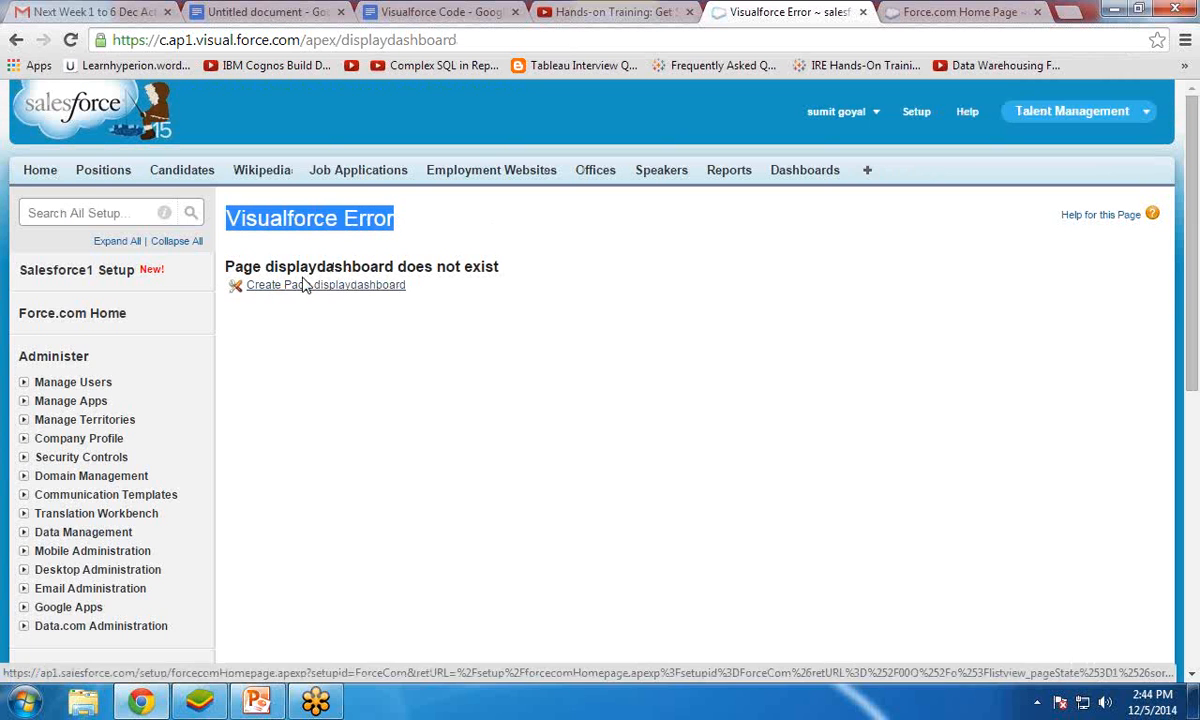
left_click(325, 285)
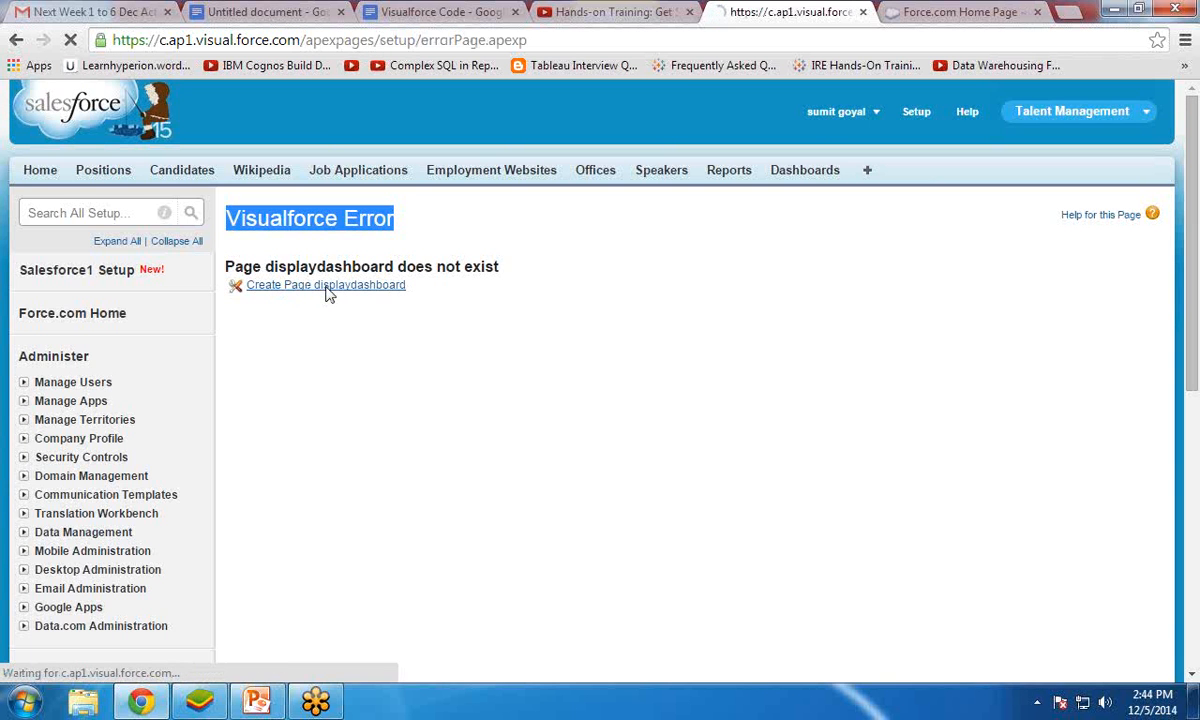
left_click(325, 285)
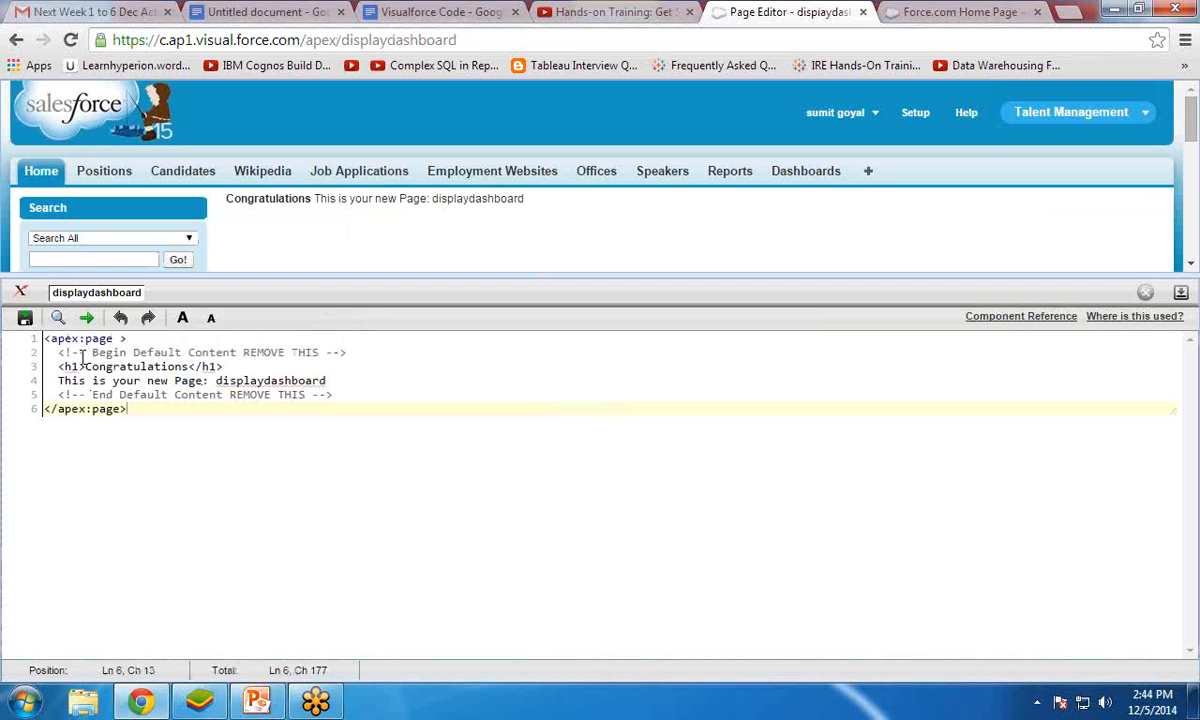
Delete the default placeholder lines 2–5, leaving an empty apex:page block
left_click(60, 352)
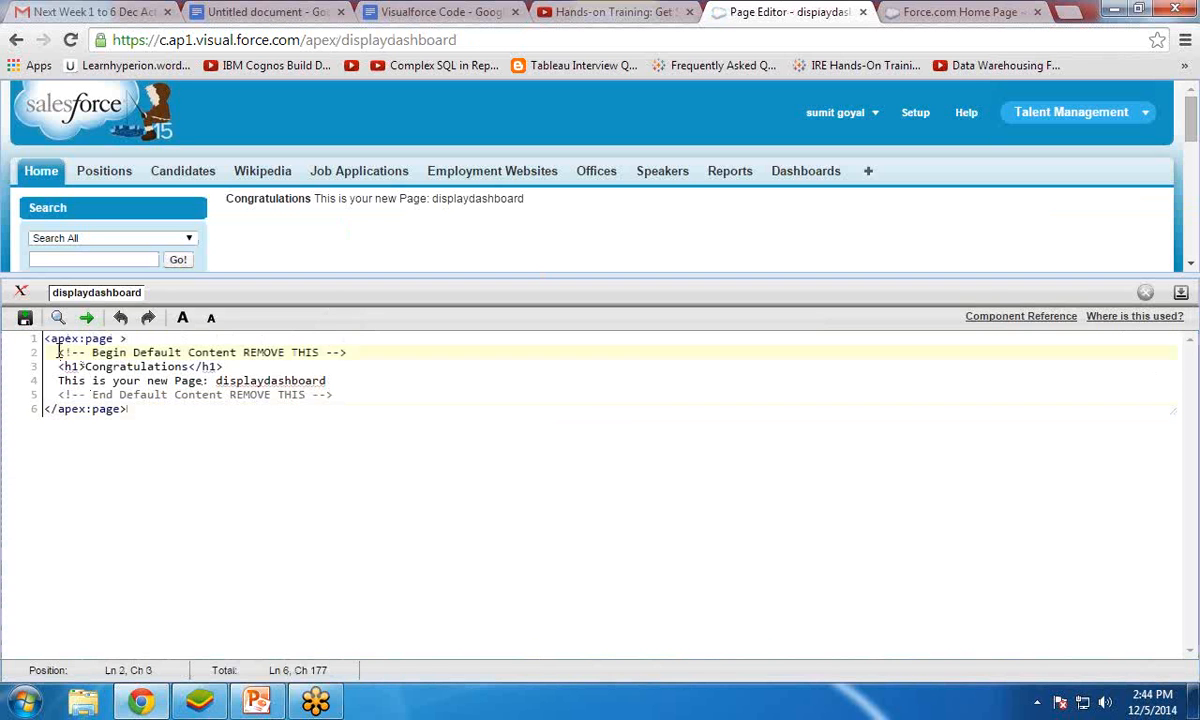
left_click_drag(58, 352, 333, 394)
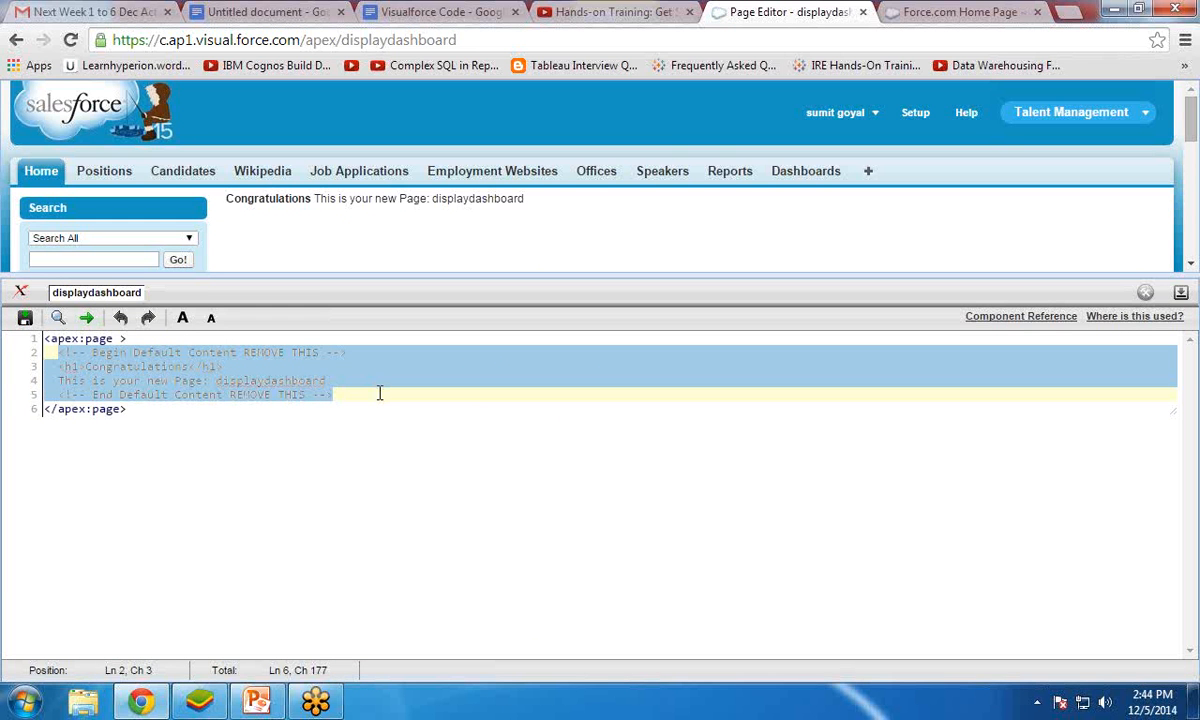
key("Delete")
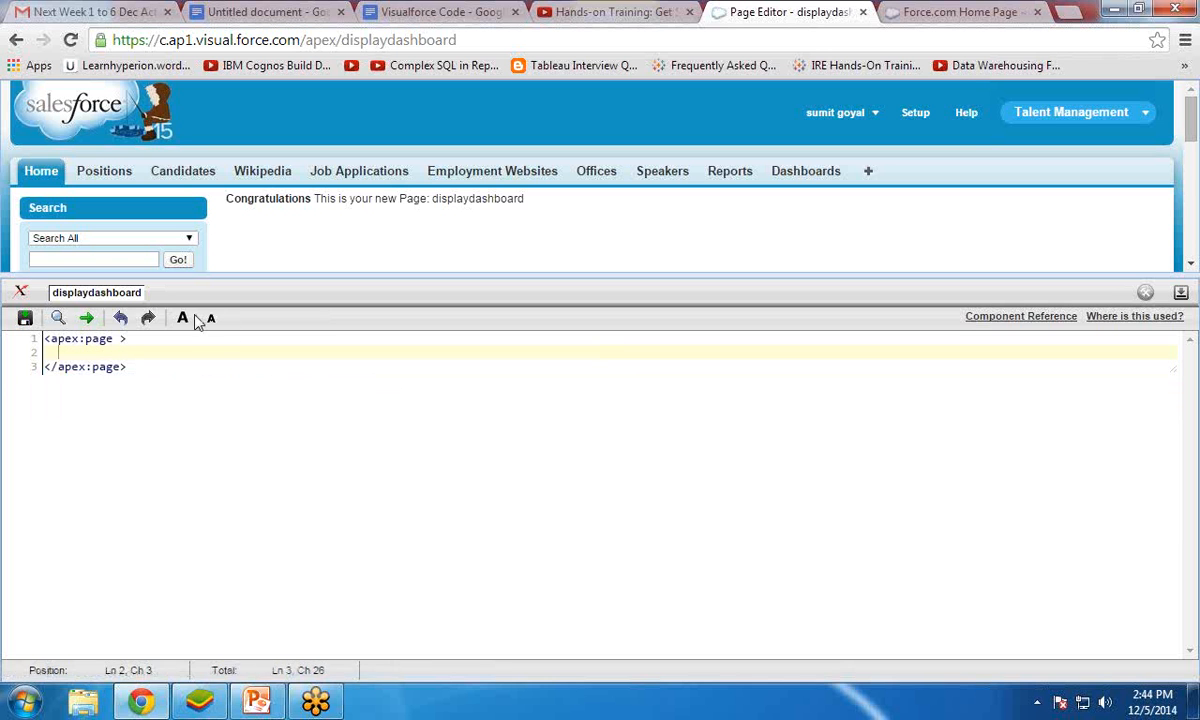
left_click(182, 317)
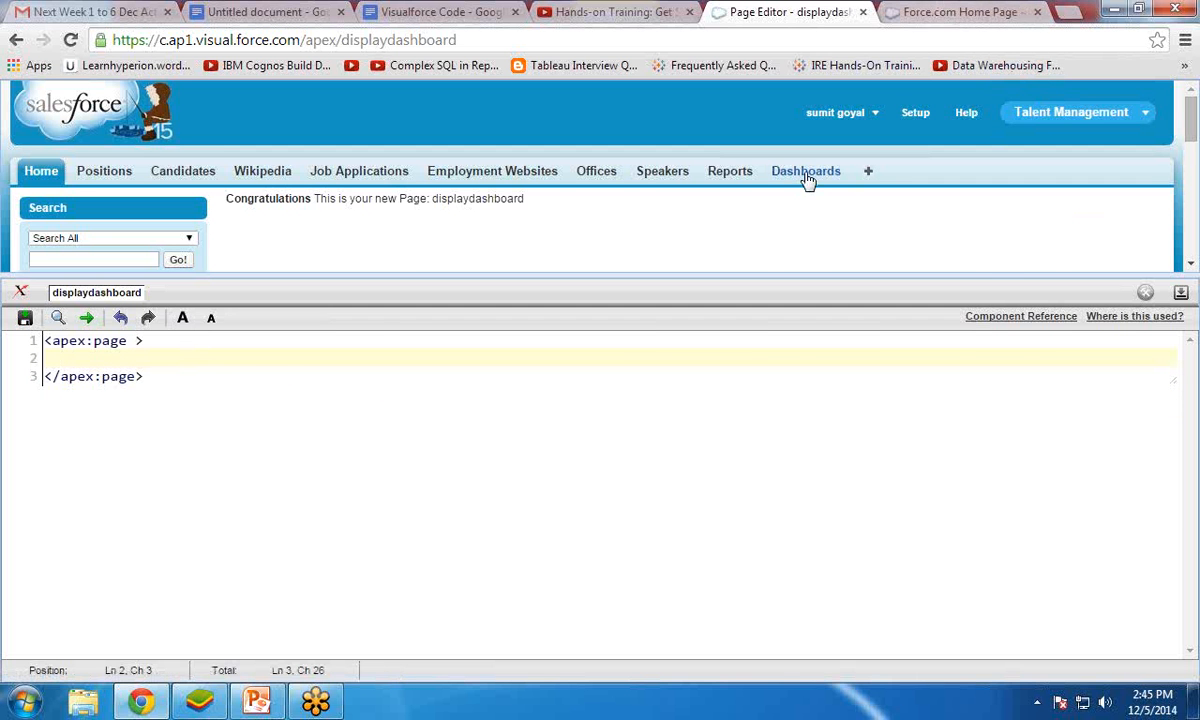
Switch to the other tab and open Dec Dashboard from the Reports list
left_click(955, 12)
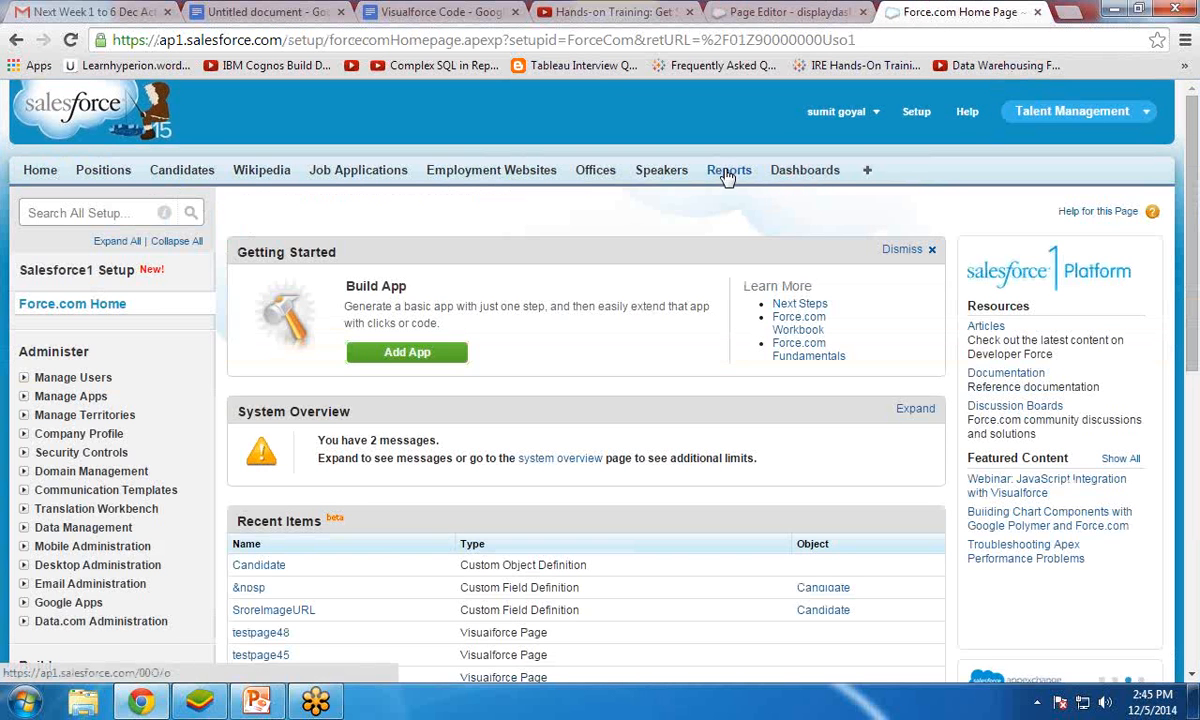
left_click(729, 170)
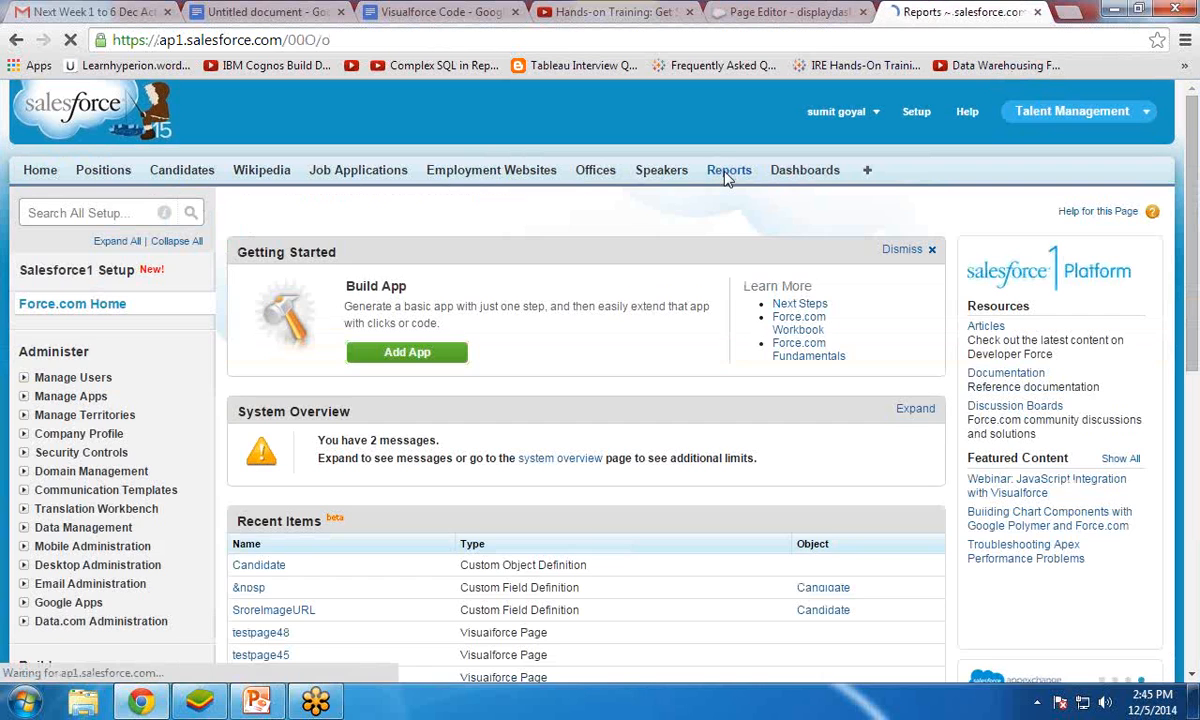
left_click(729, 170)
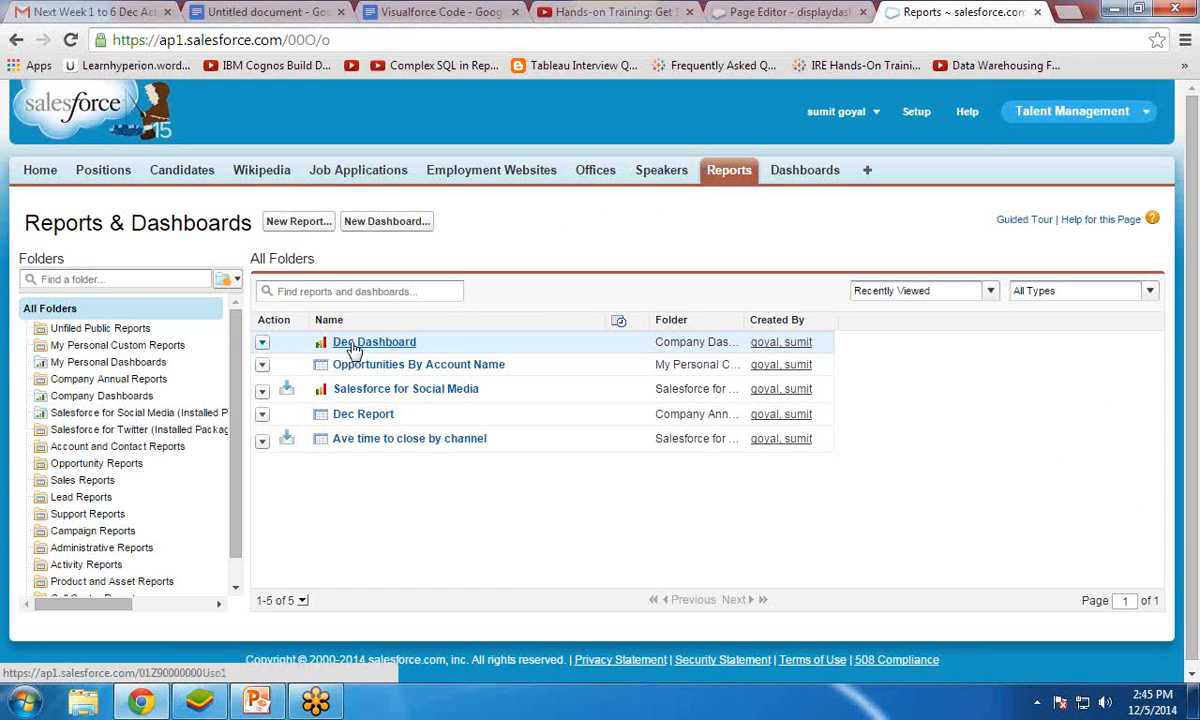
left_click(374, 342)
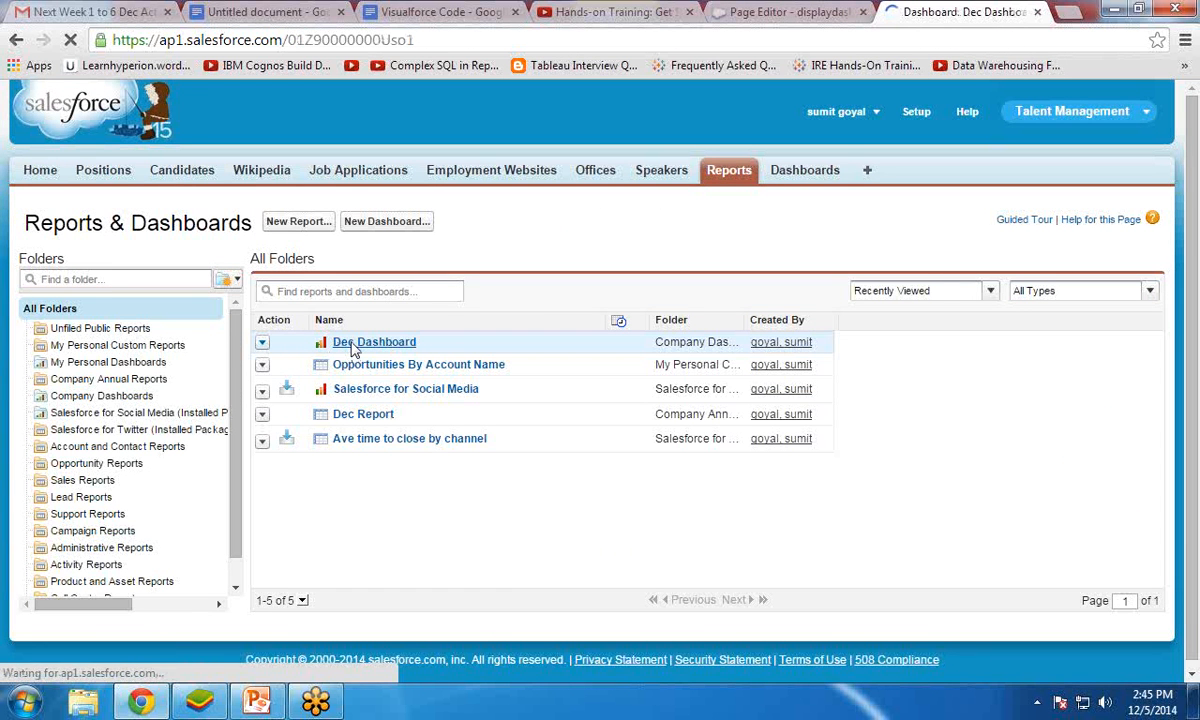
left_click(374, 342)
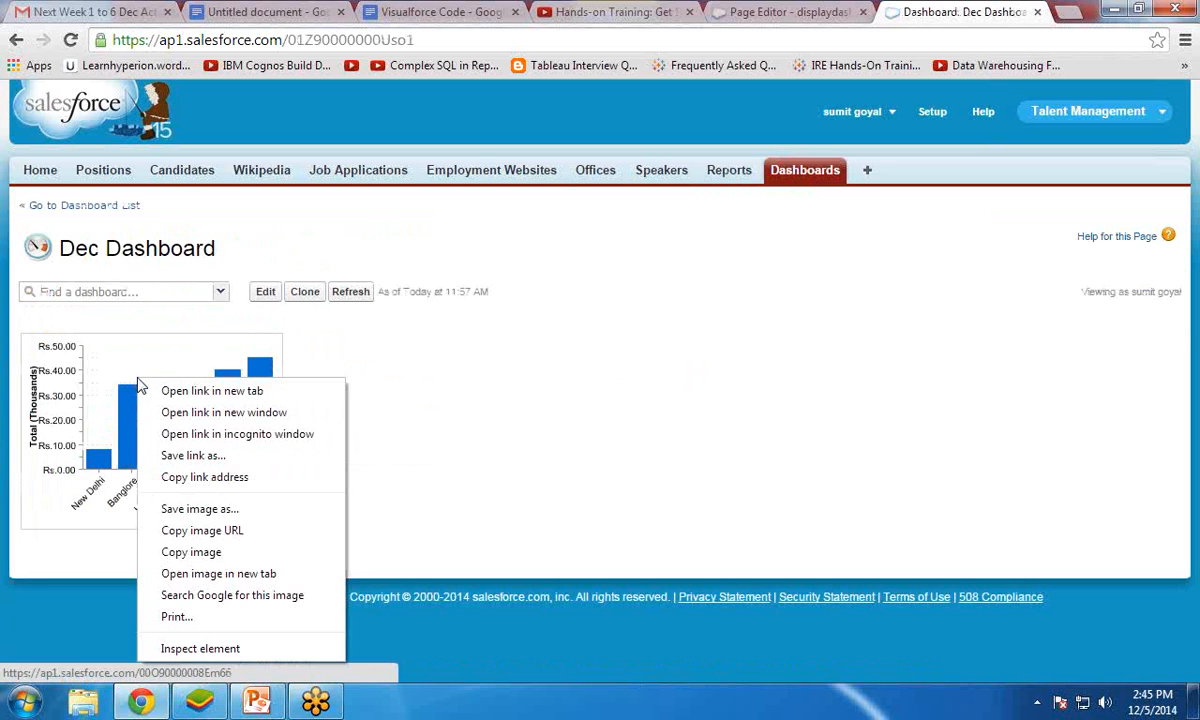
mouse_move(200, 648)
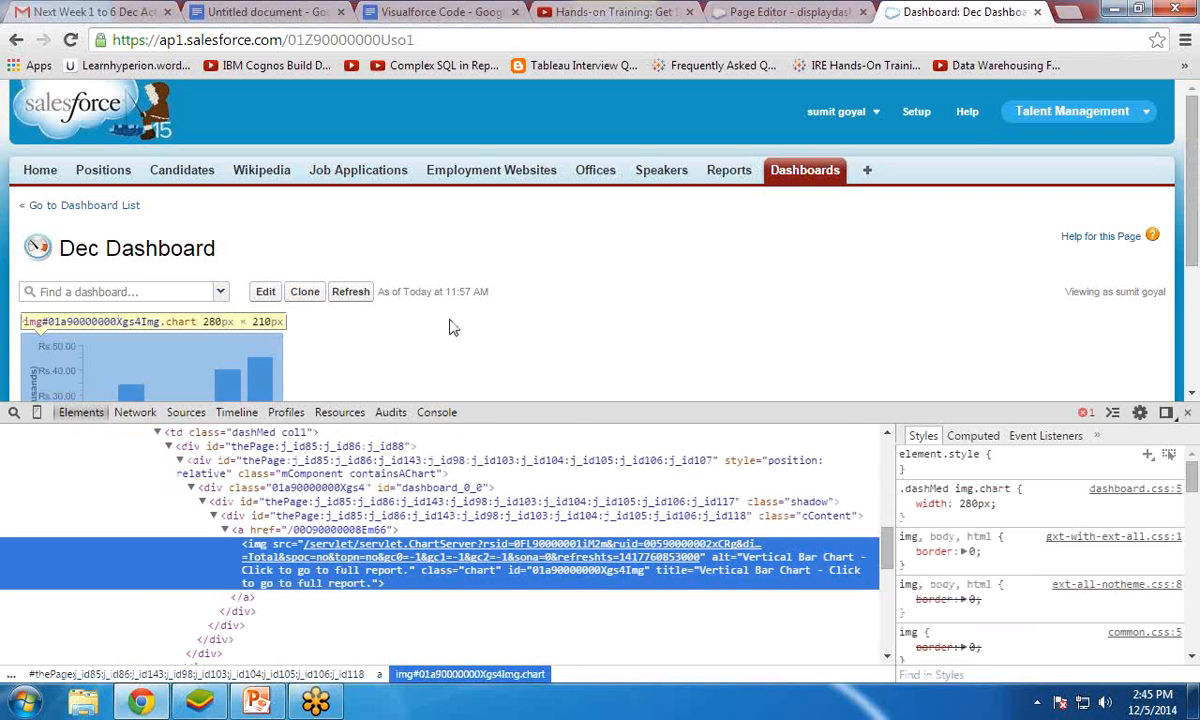
mouse_move(395, 555)
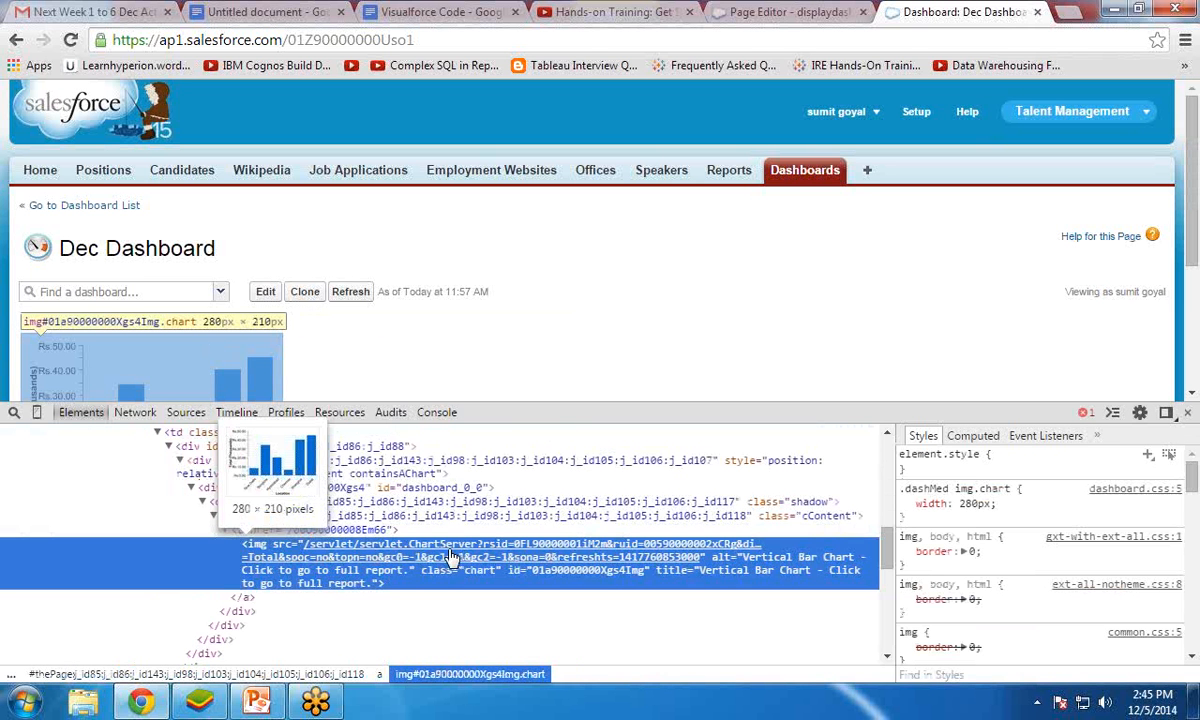
Open the chart's servlet.ChartServer image on its own and copy its image URL
left_click(339, 412)
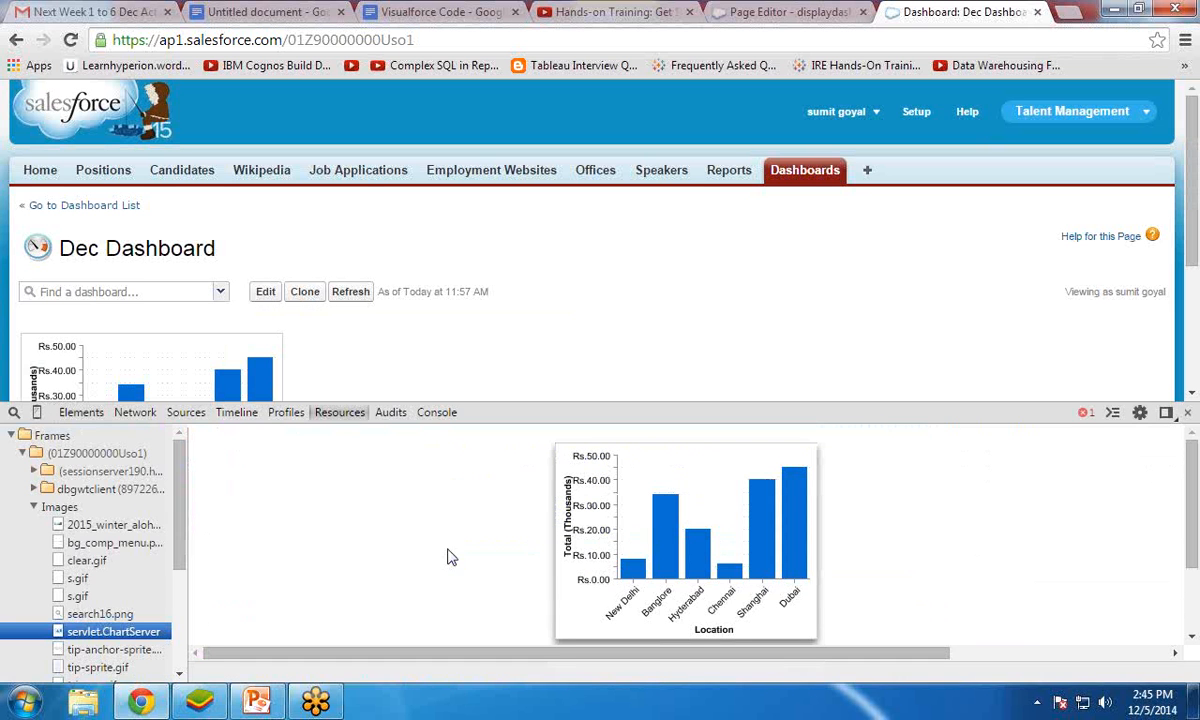
mouse_move(593, 457)
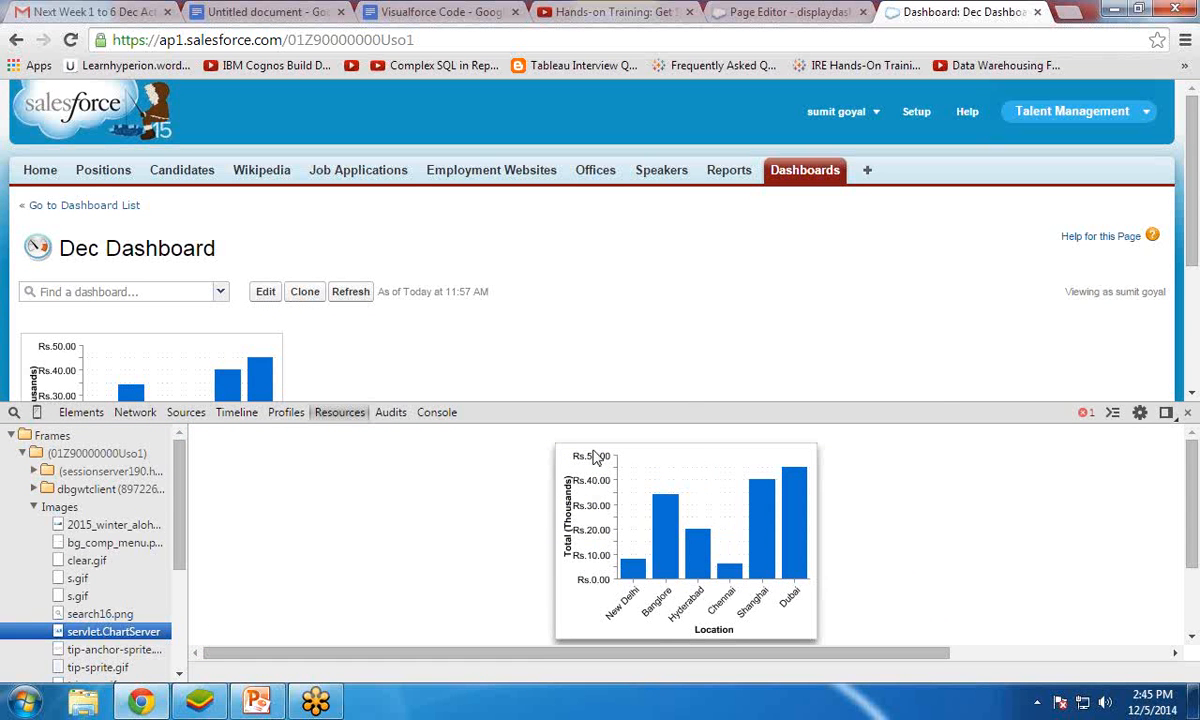
right_click(680, 520)
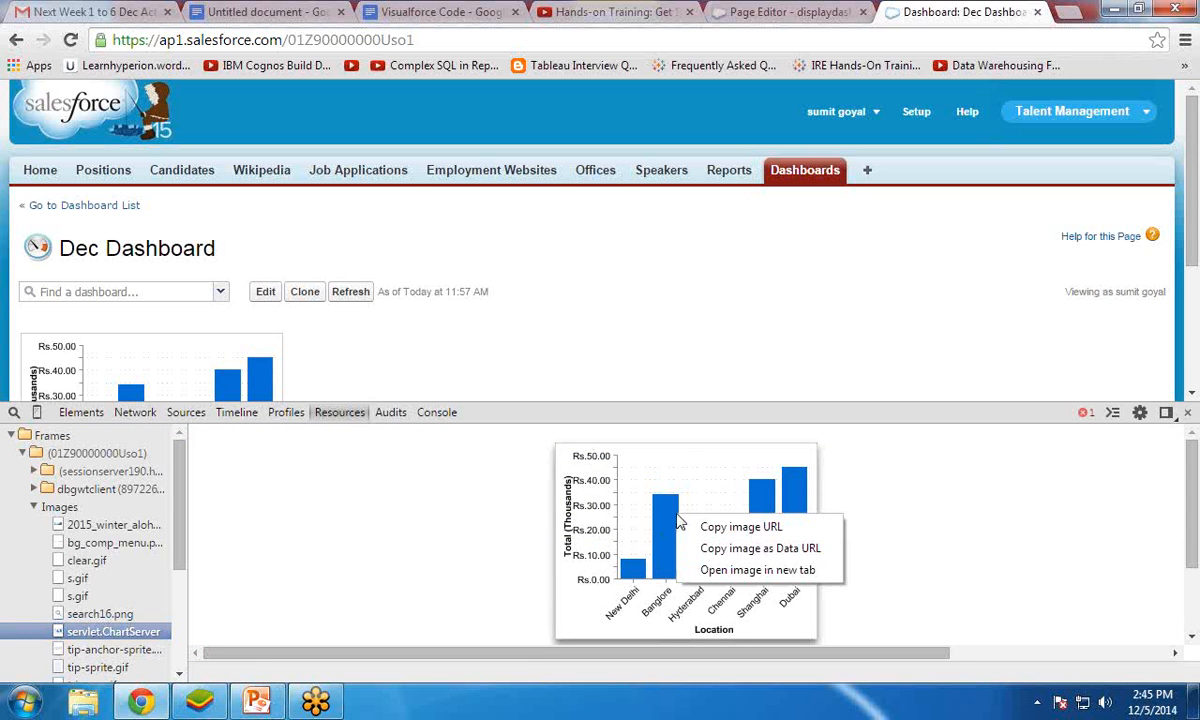
mouse_move(741, 526)
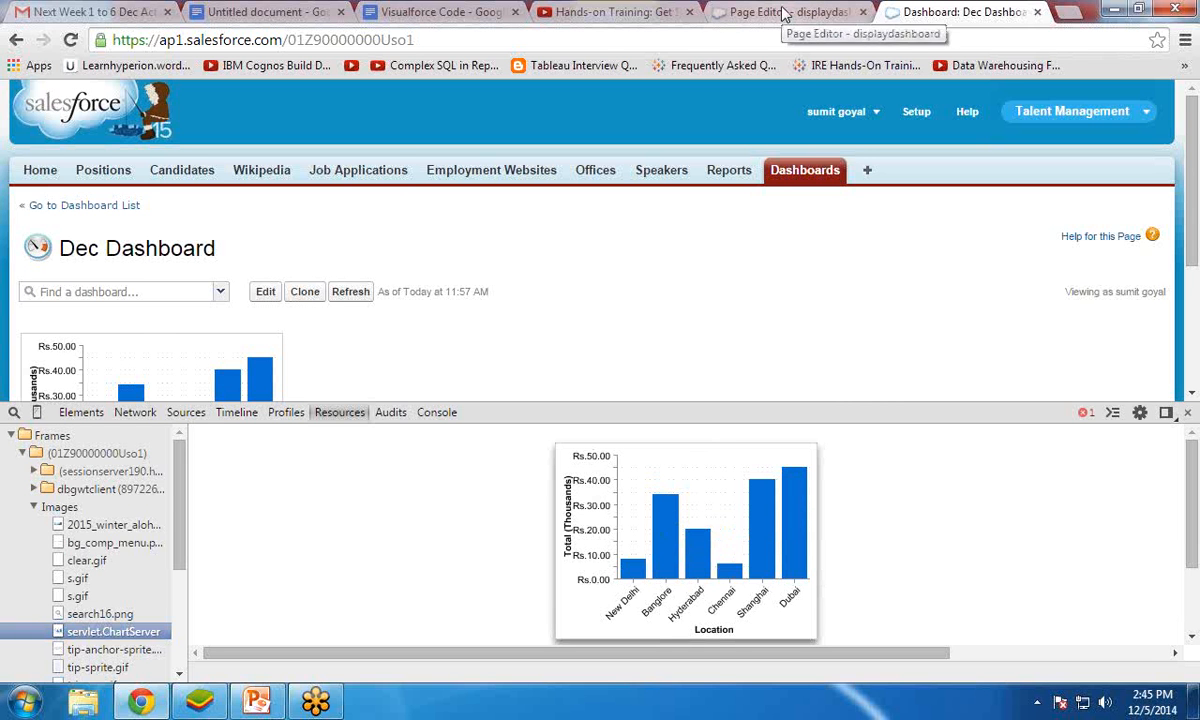
Add an apex:image tag with the copied chart URL and height 1000, then save
left_click(780, 11)
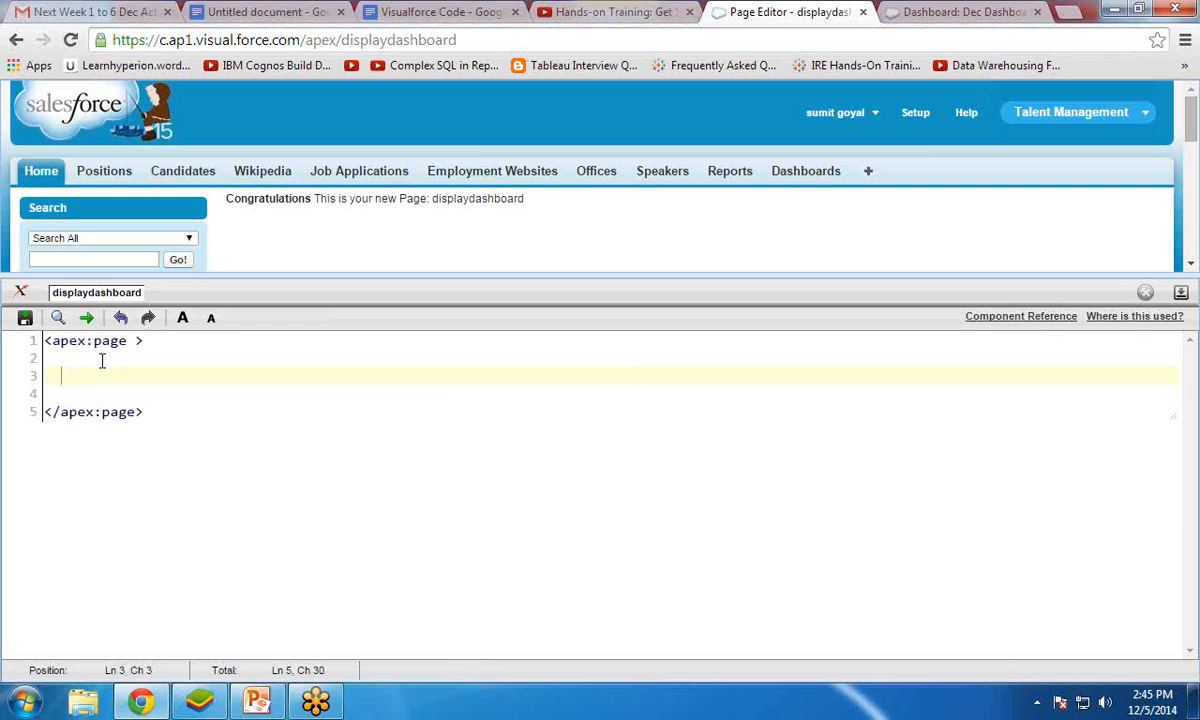
type("<ape")
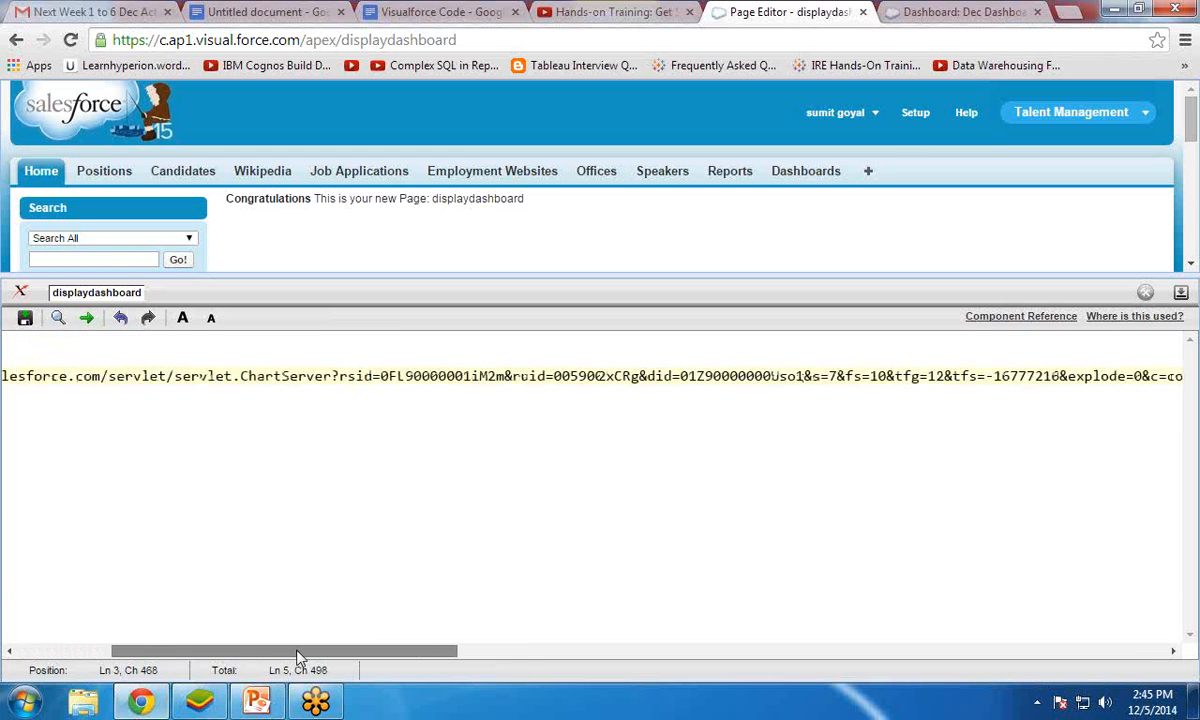
left_click_drag(300, 651, 655, 651)
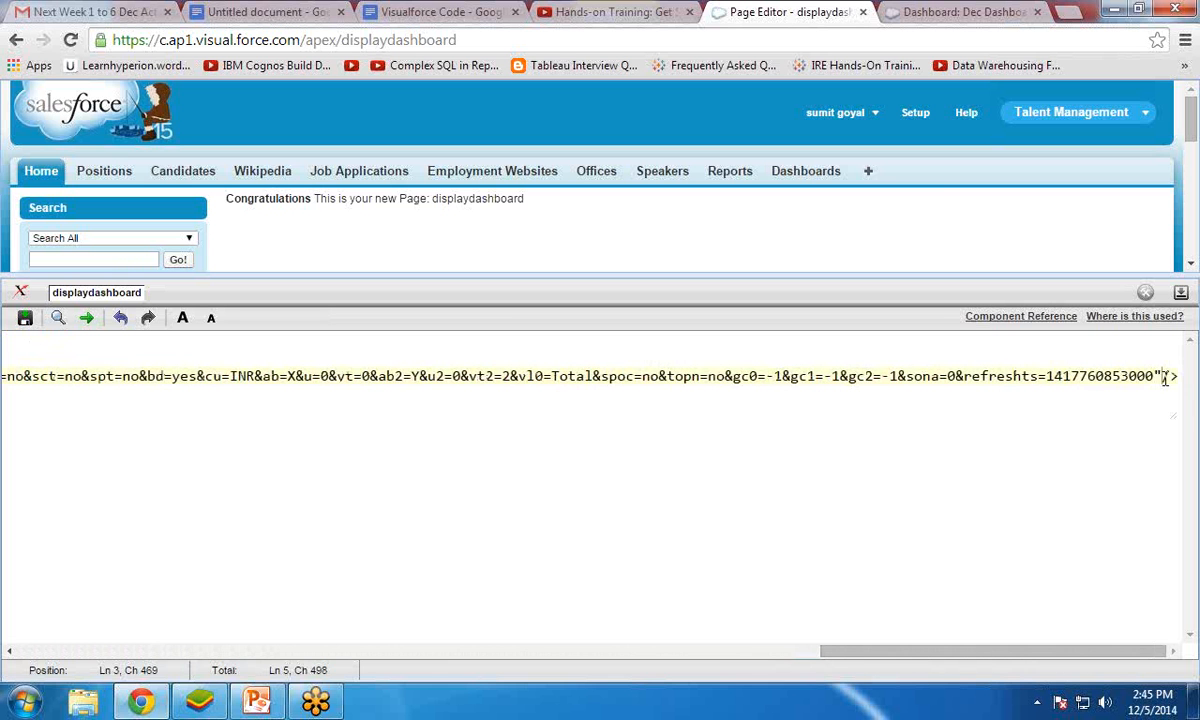
type("height=\"")
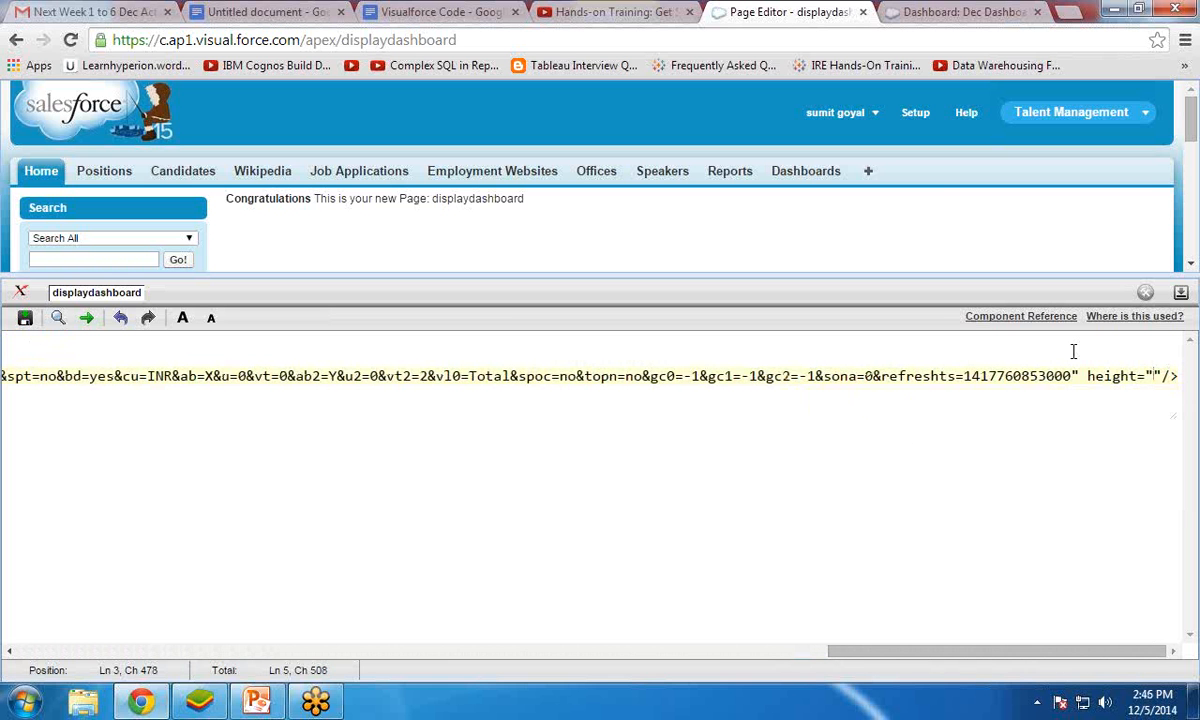
type("1000")
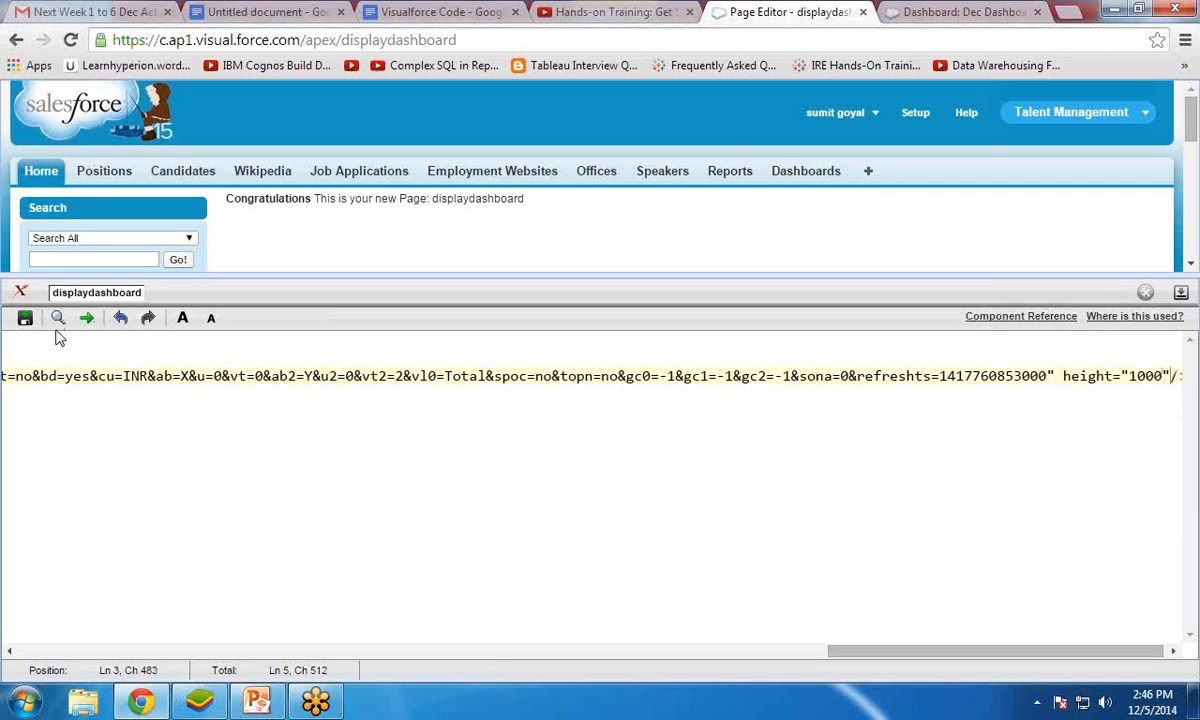
left_click(24, 317)
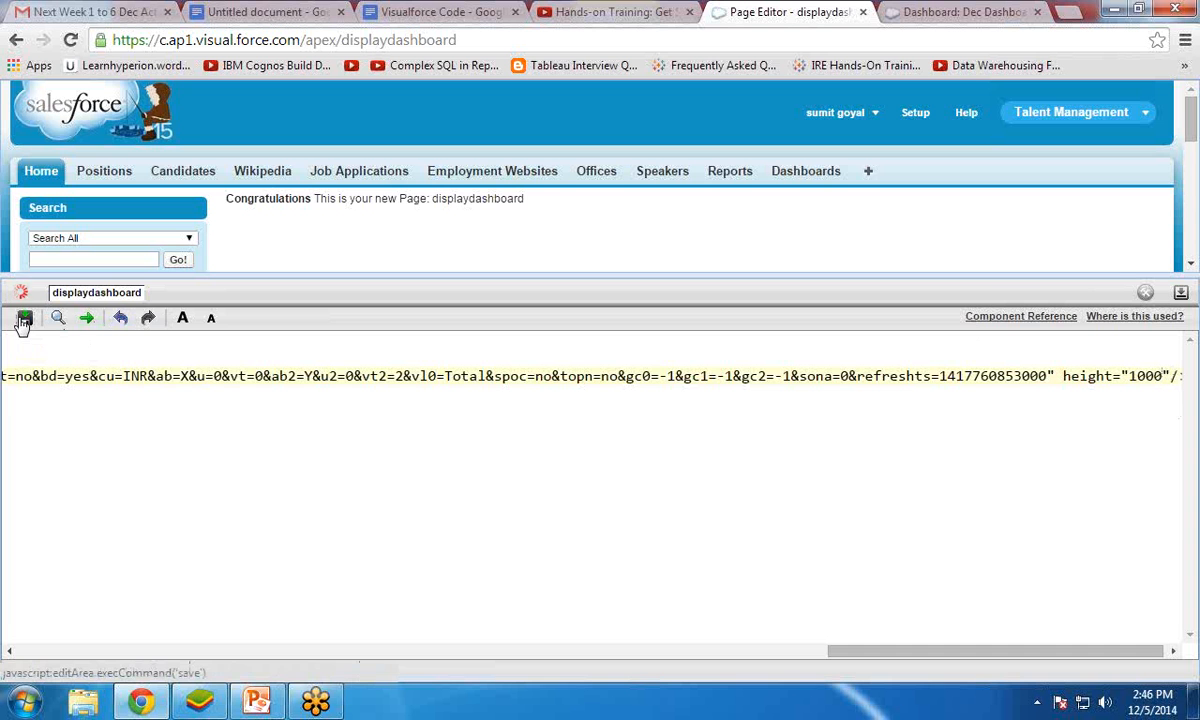
left_click(1182, 291)
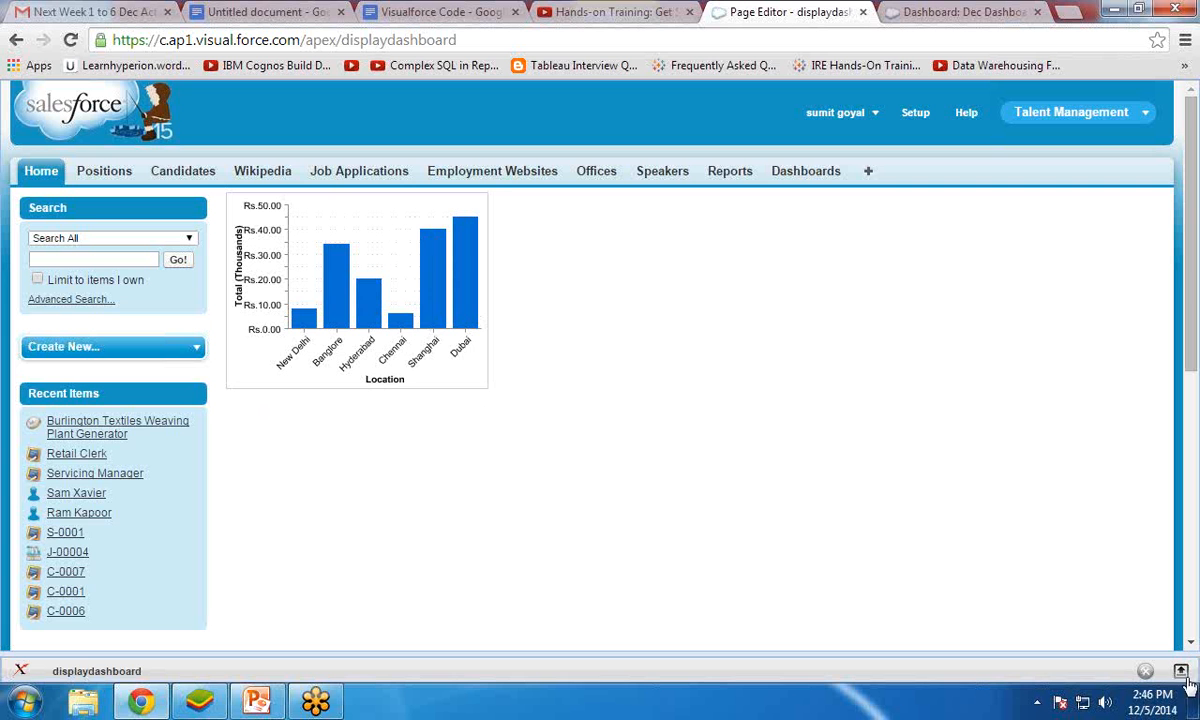
Type an <h1>Company Dashboard</h1> heading on line 3 and save the page
left_click(1180, 671)
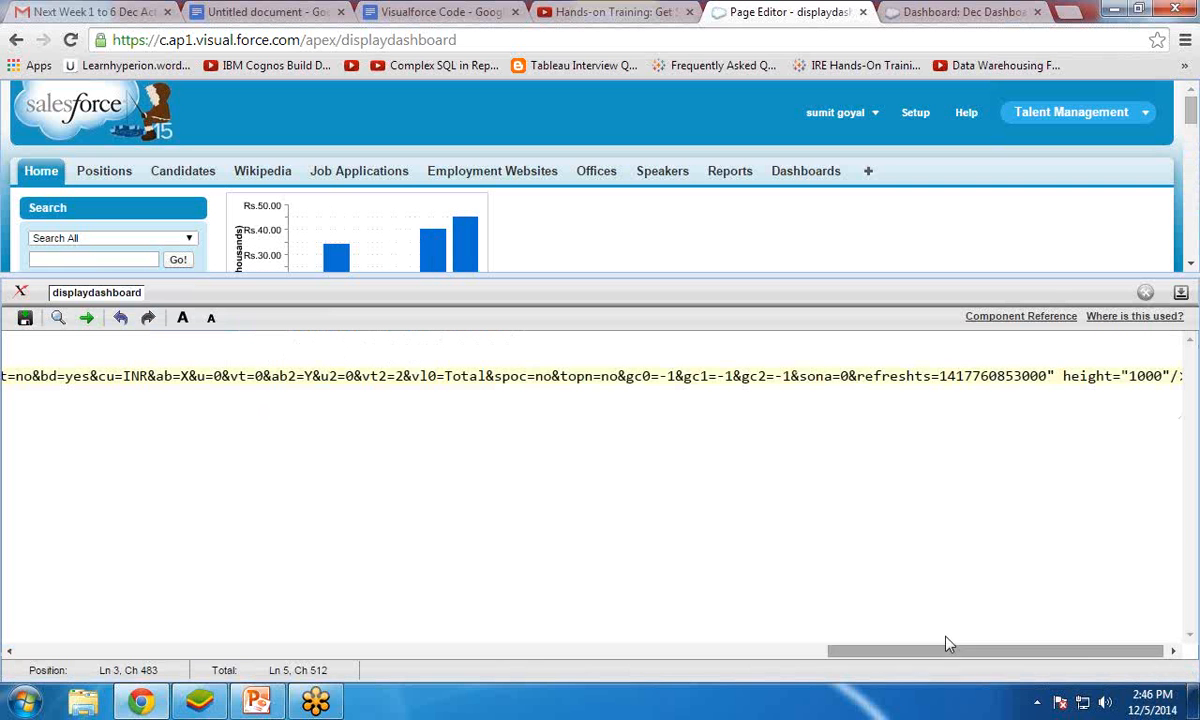
scroll("left", 3)
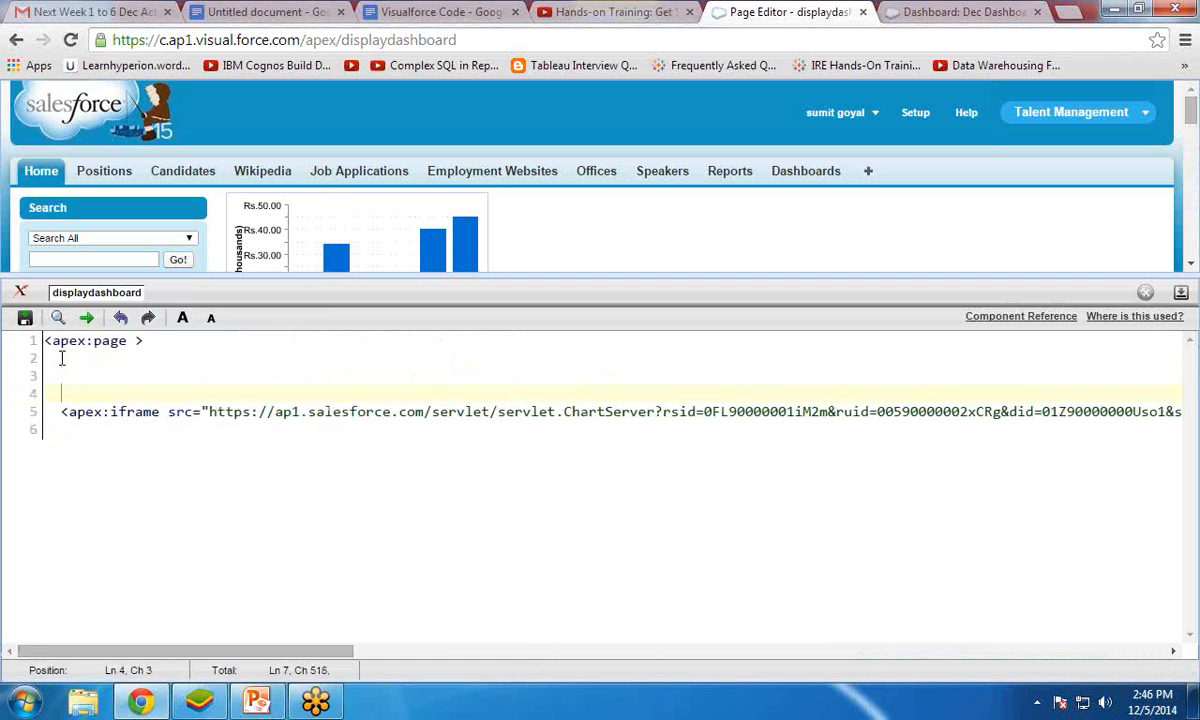
type("<h1?")
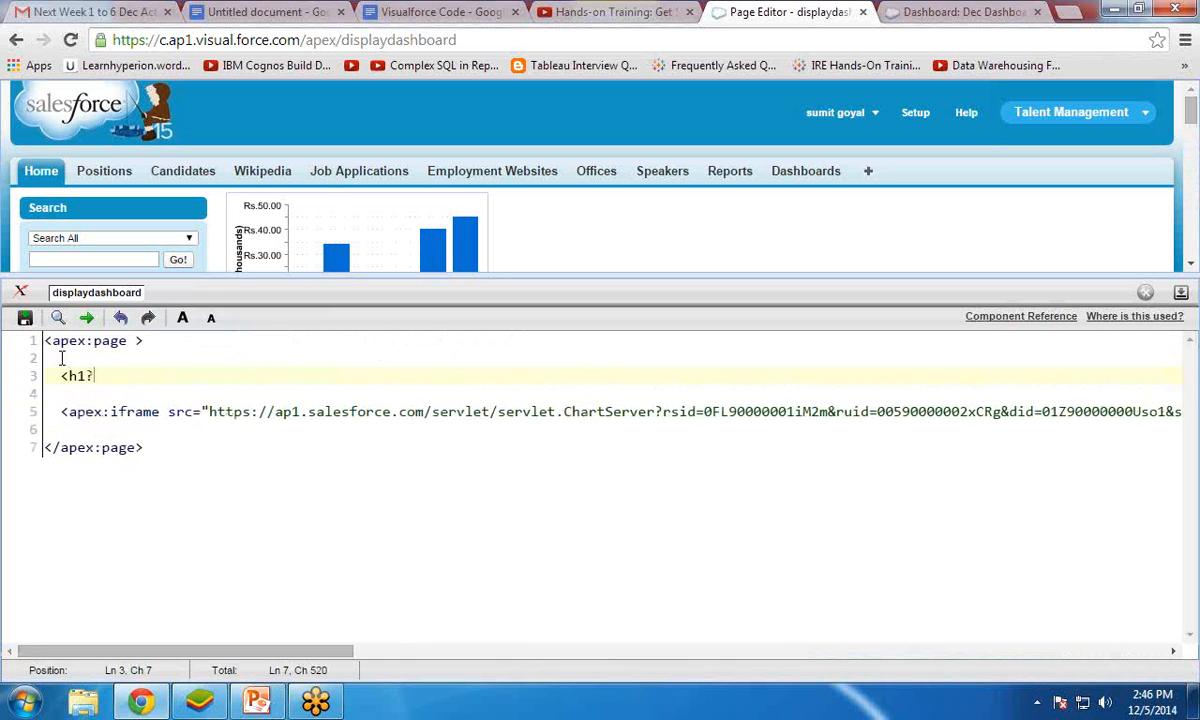
type("Company")
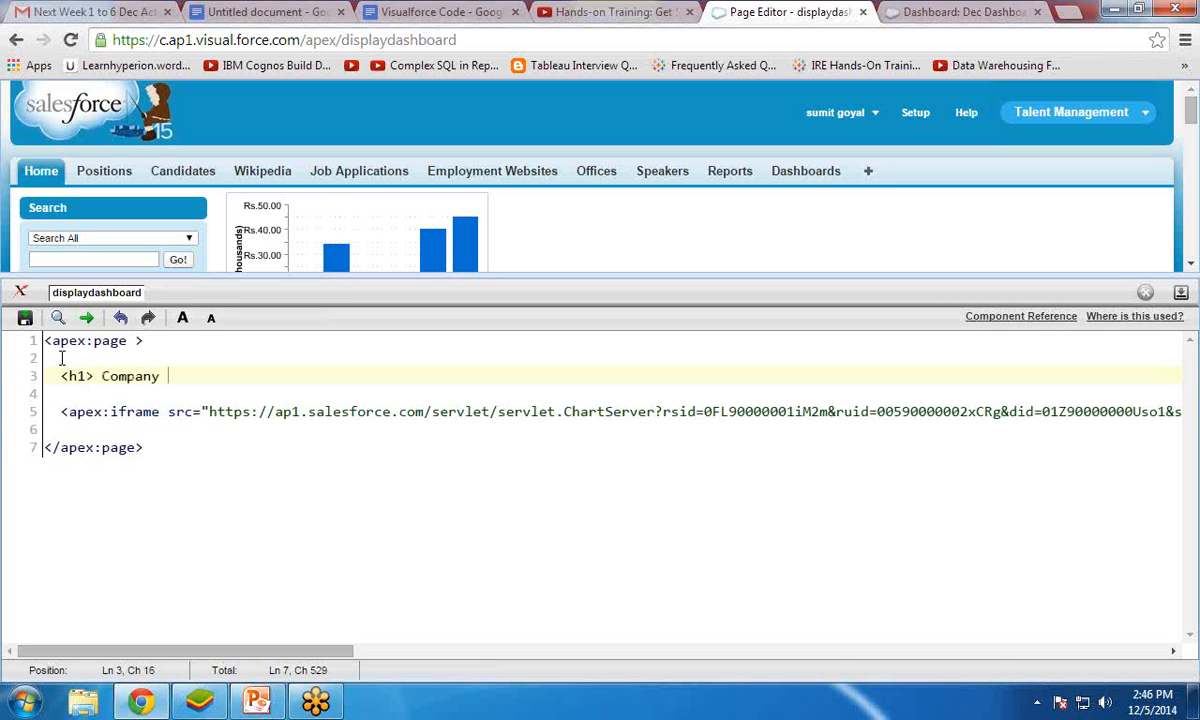
type("Dashbio")
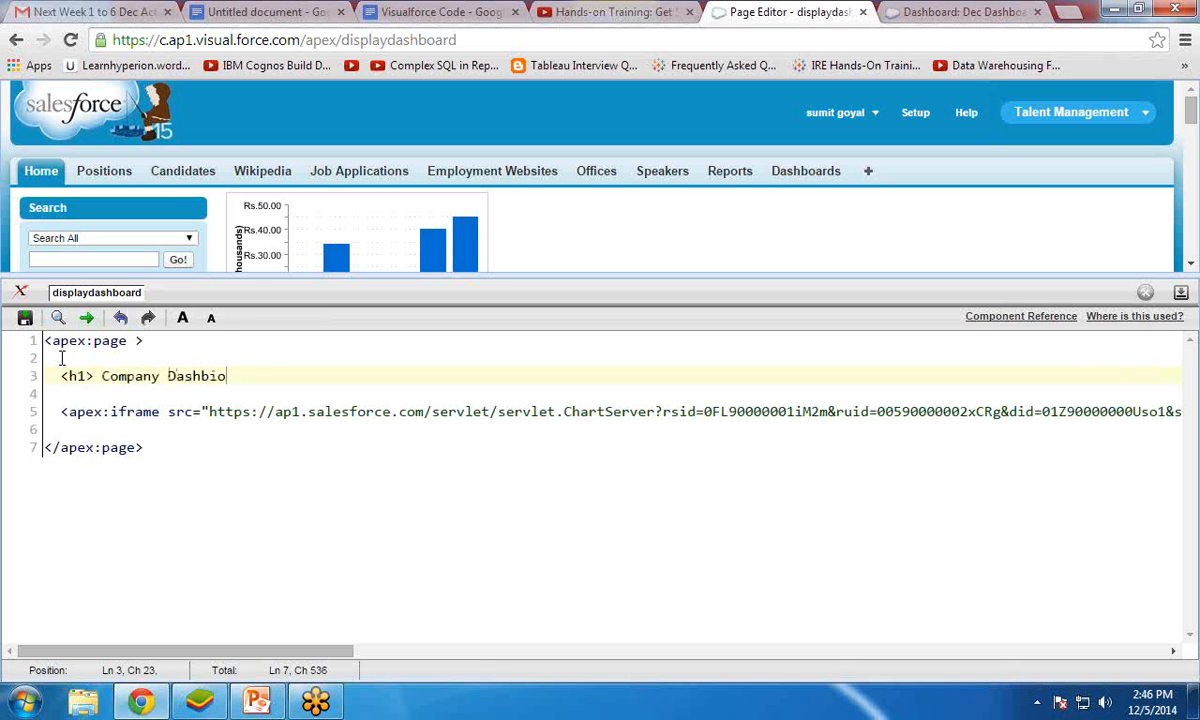
type("oard</h")
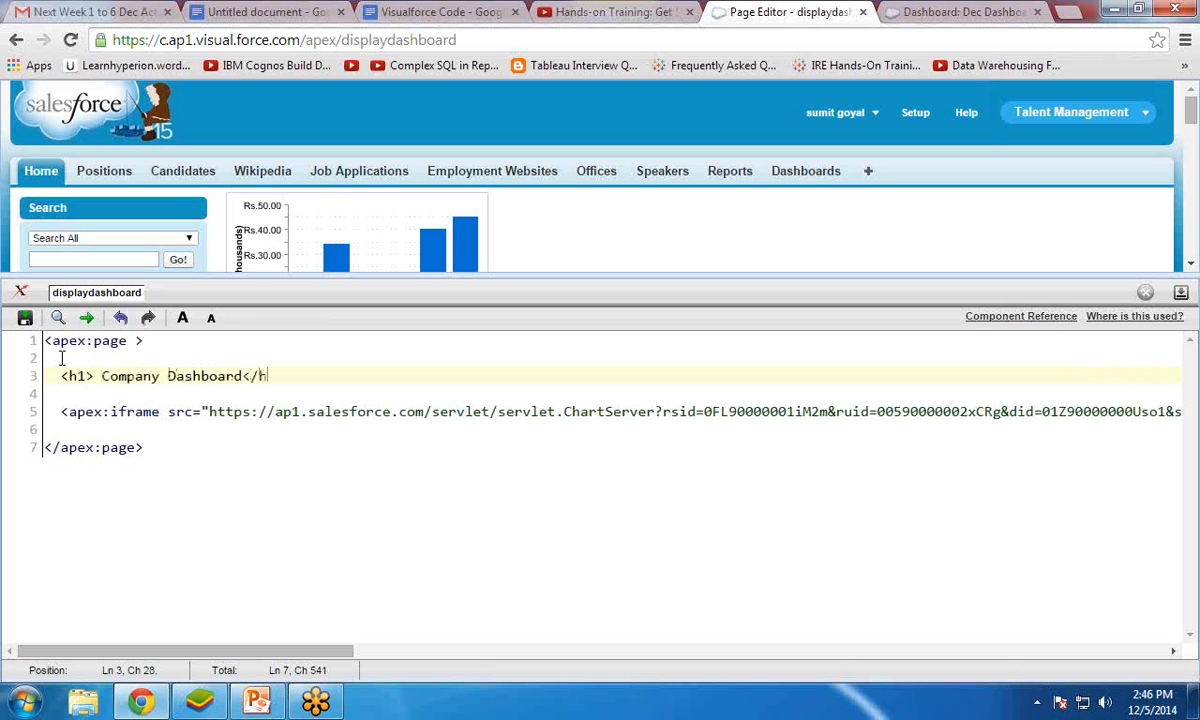
type("1")
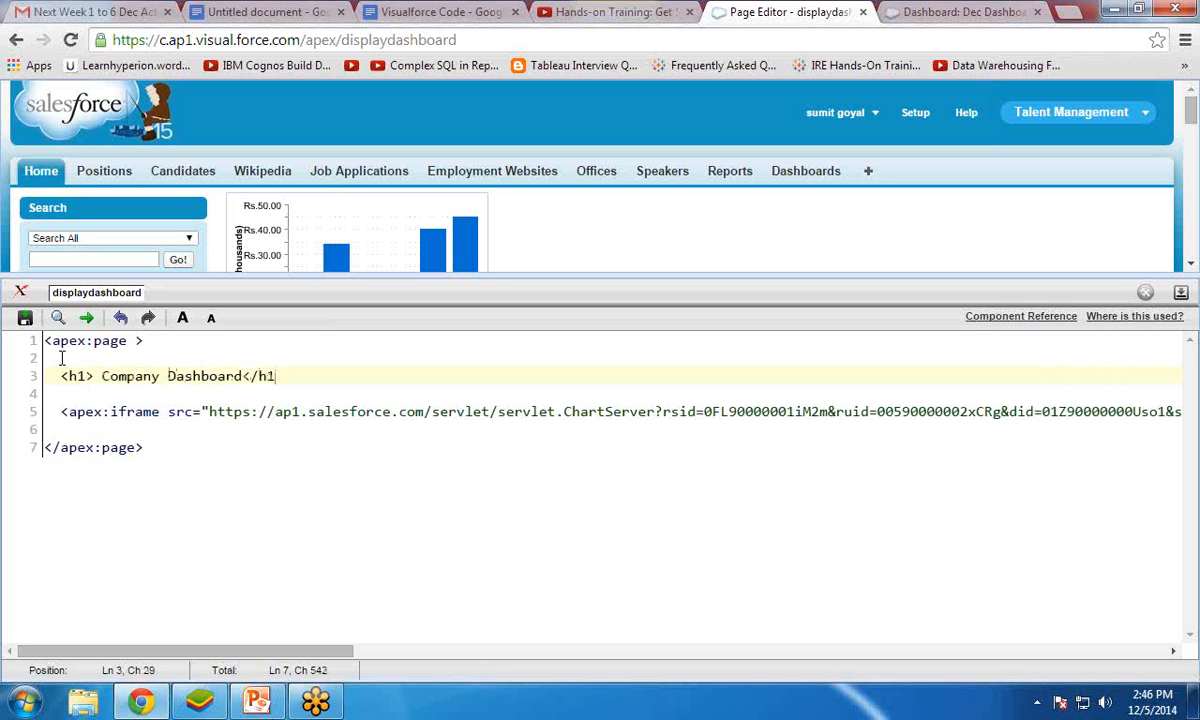
type(">")
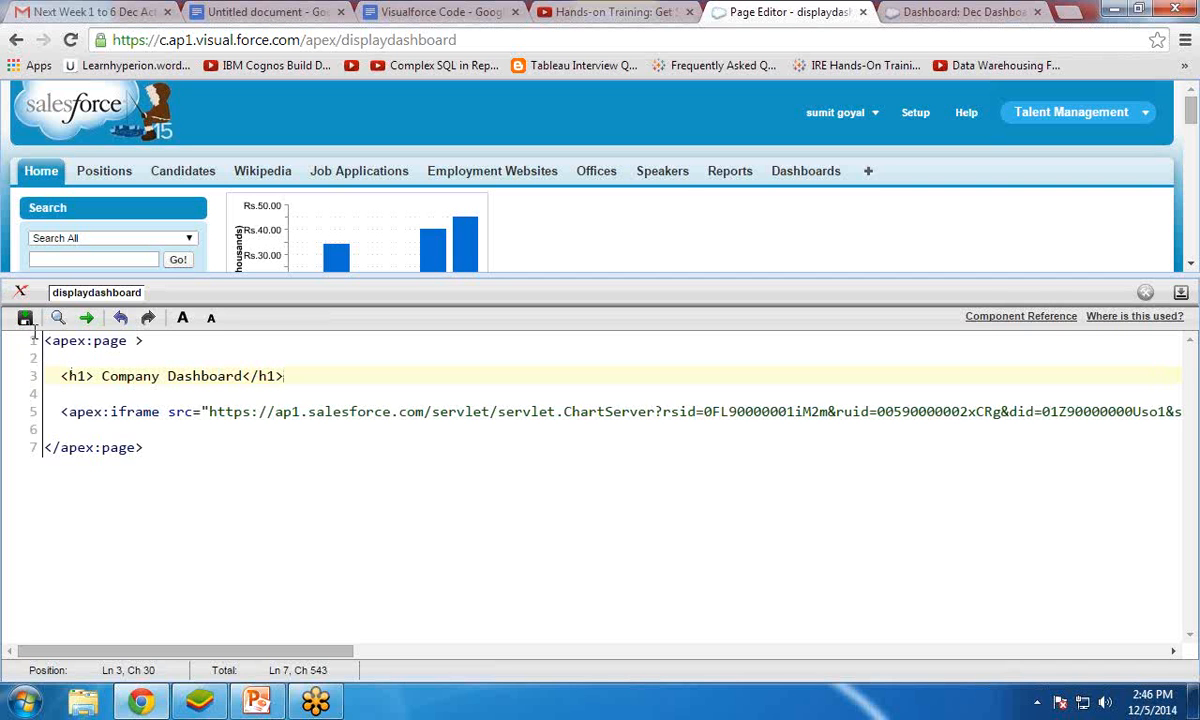
left_click(25, 317)
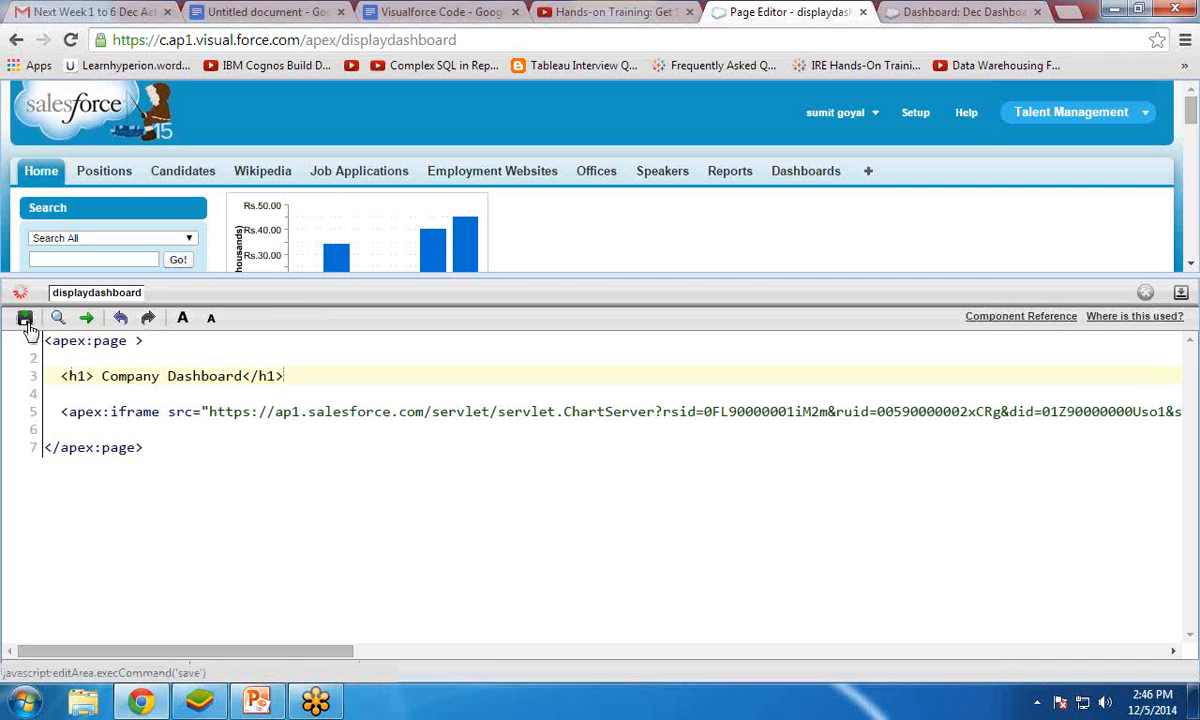
left_click(25, 318)
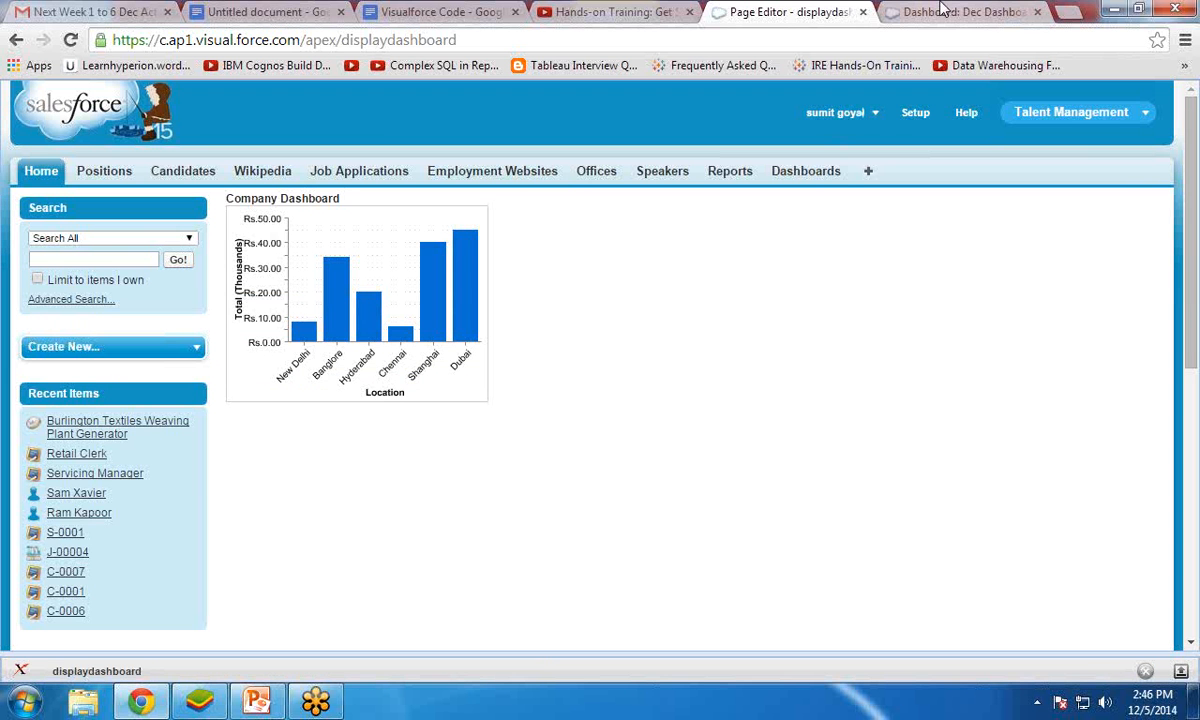
Switch to the Dec Dashboard tab and open the Positions home page
left_click(960, 11)
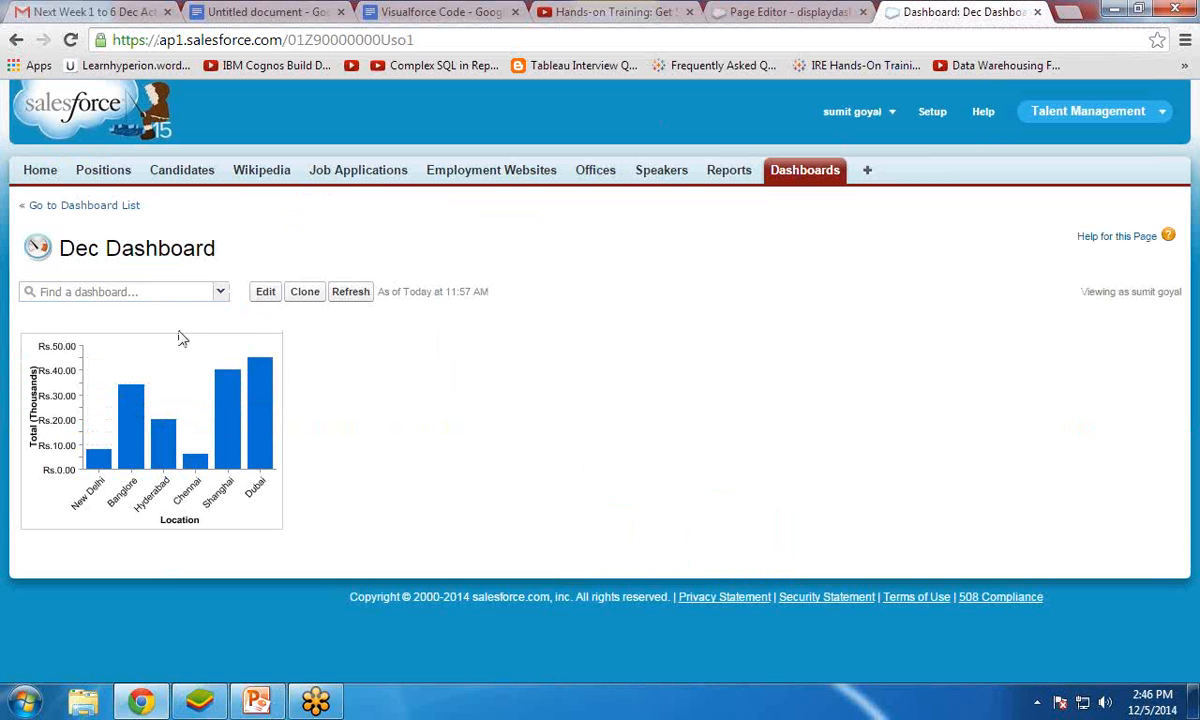
mouse_move(103, 170)
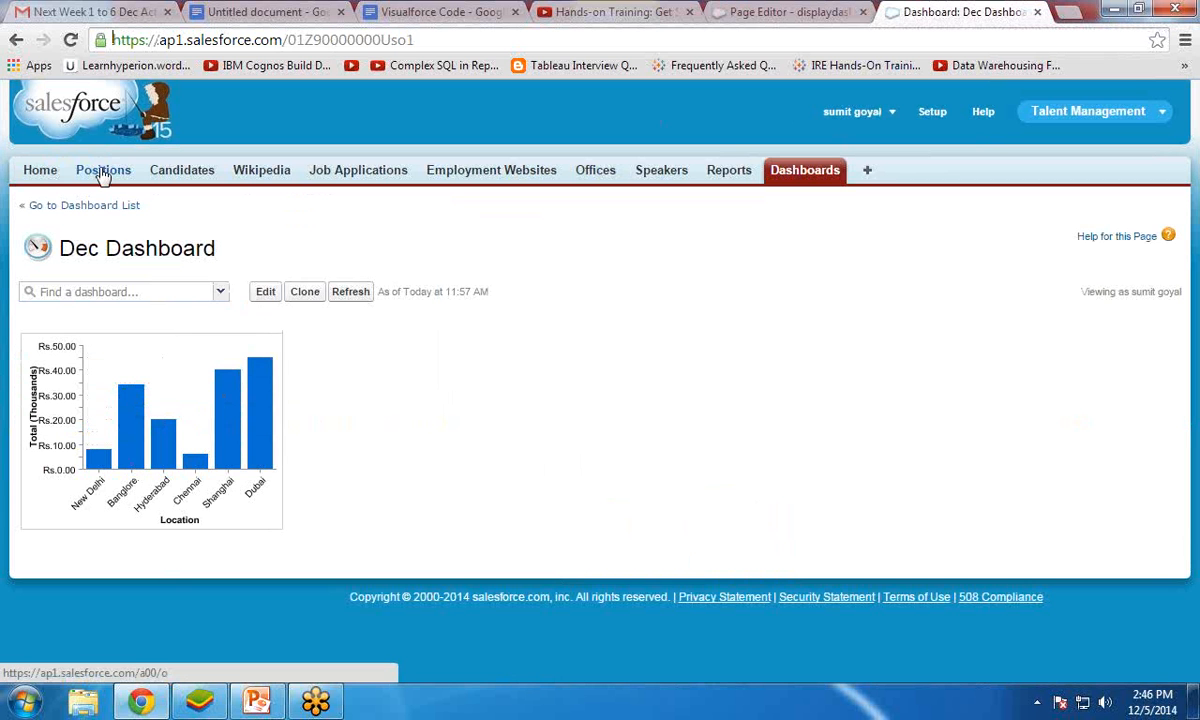
mouse_move(103, 170)
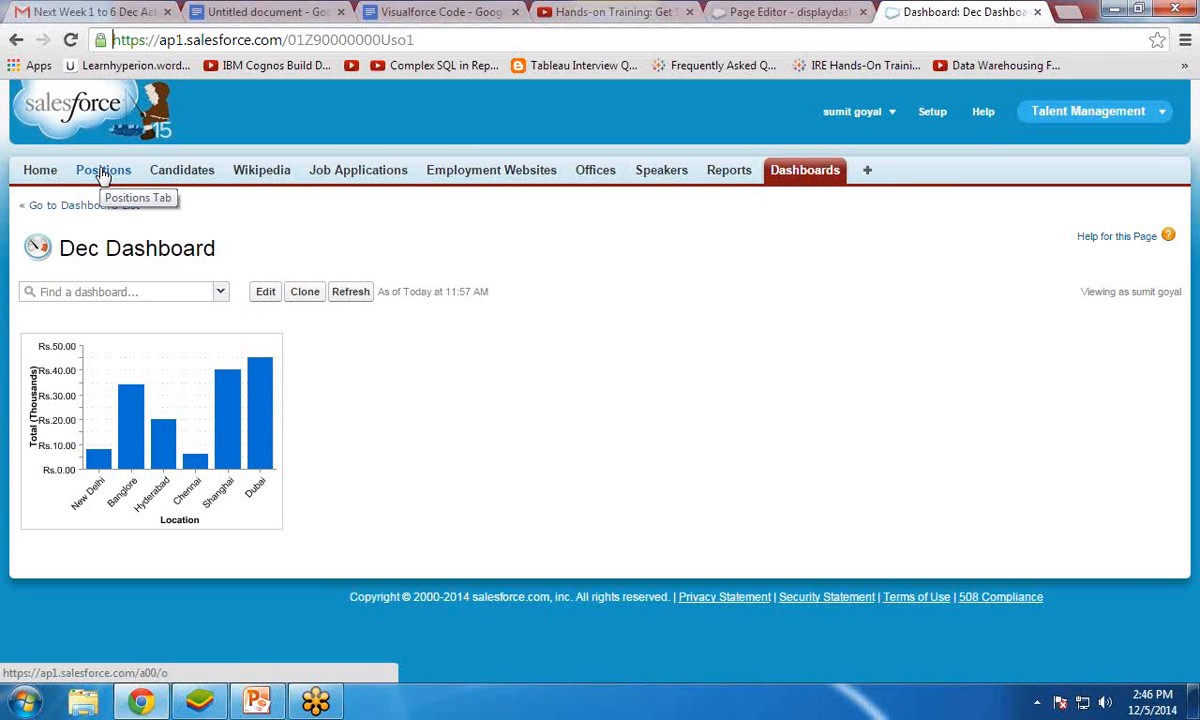
left_click(103, 170)
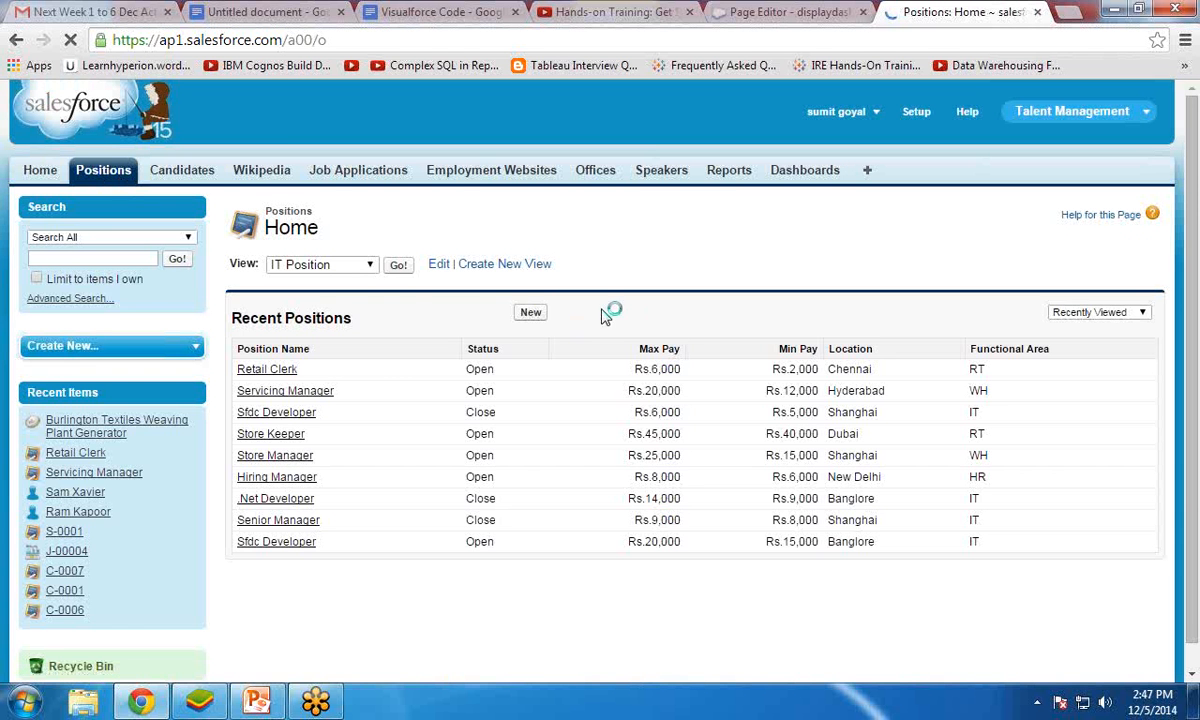
left_click(530, 312)
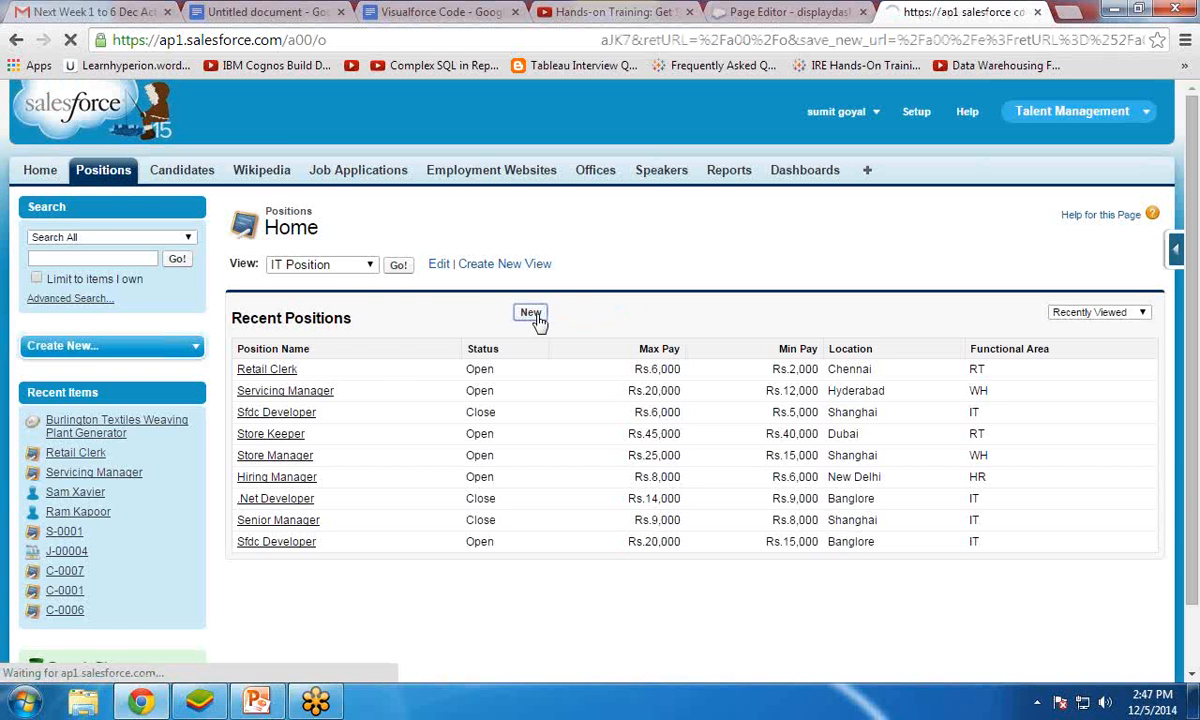
Start a new position with the NonITPosition record type
left_click(530, 313)
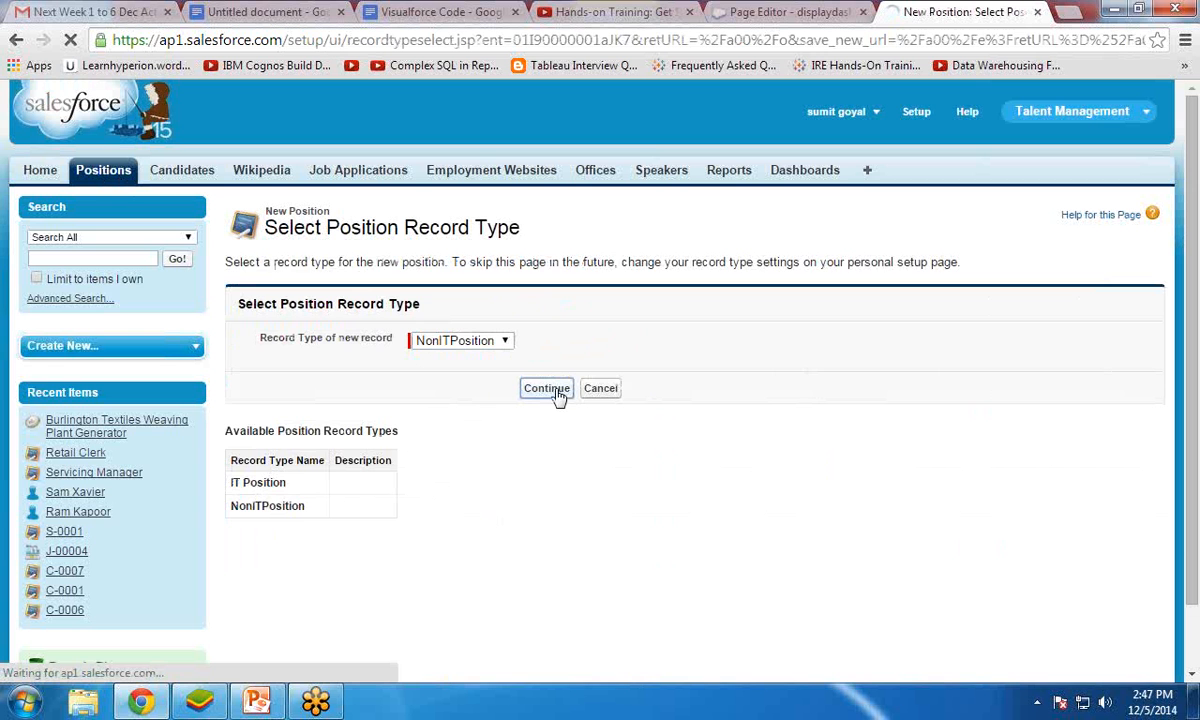
left_click(546, 388)
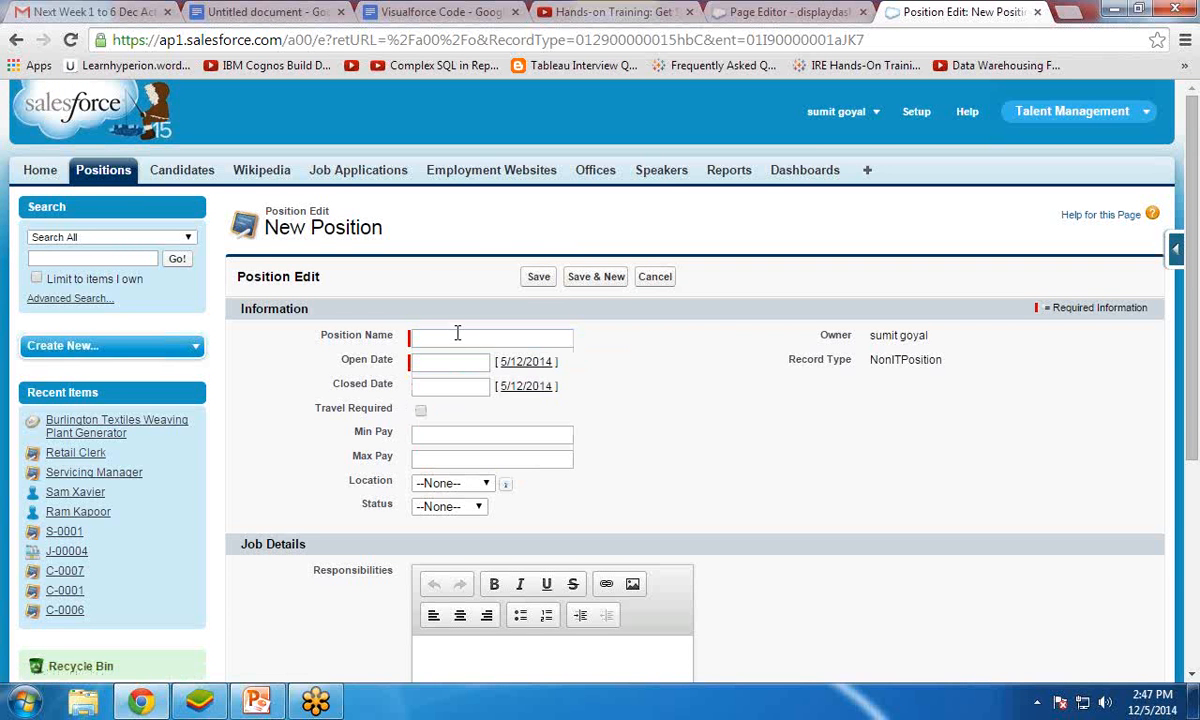
Enter 'Database Administrator' as the Position Name, correcting a mistyped ending
type("S")
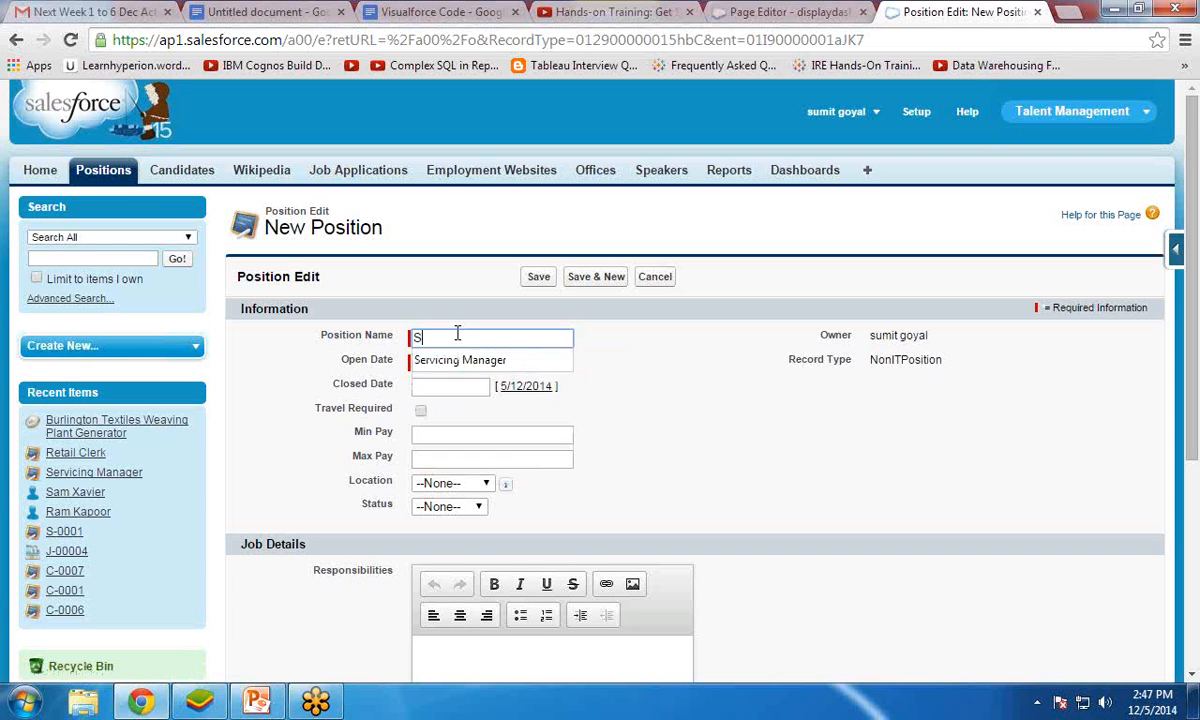
type("to")
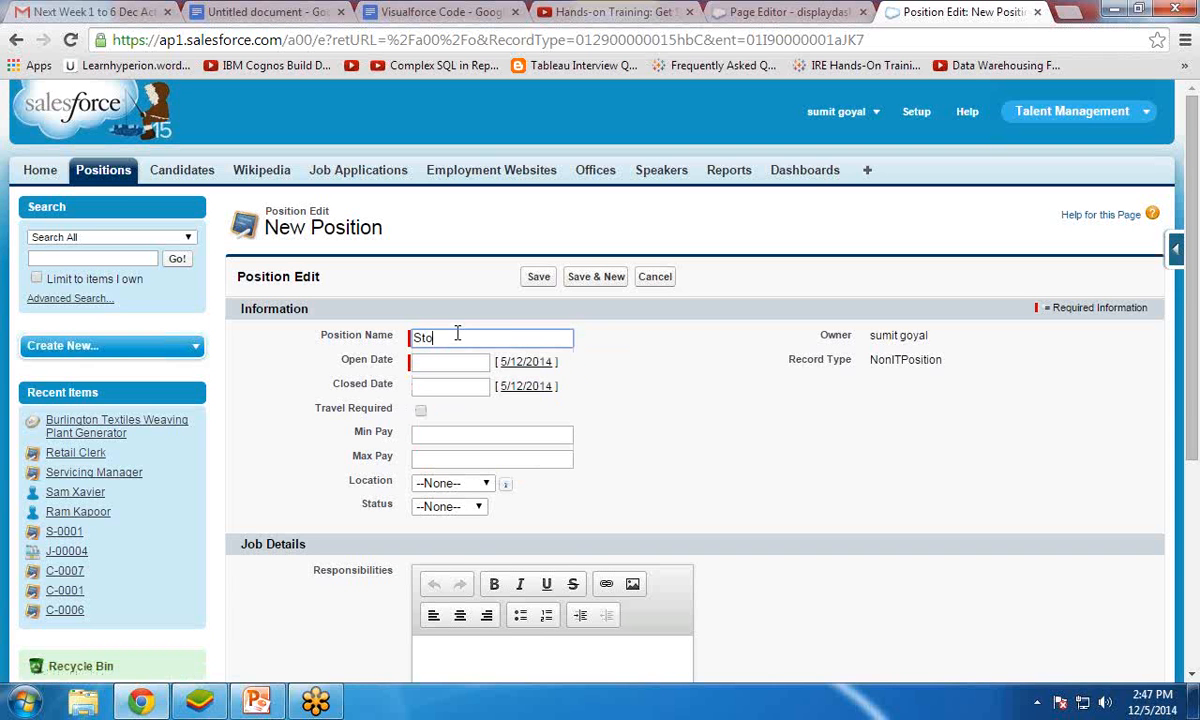
type("re")
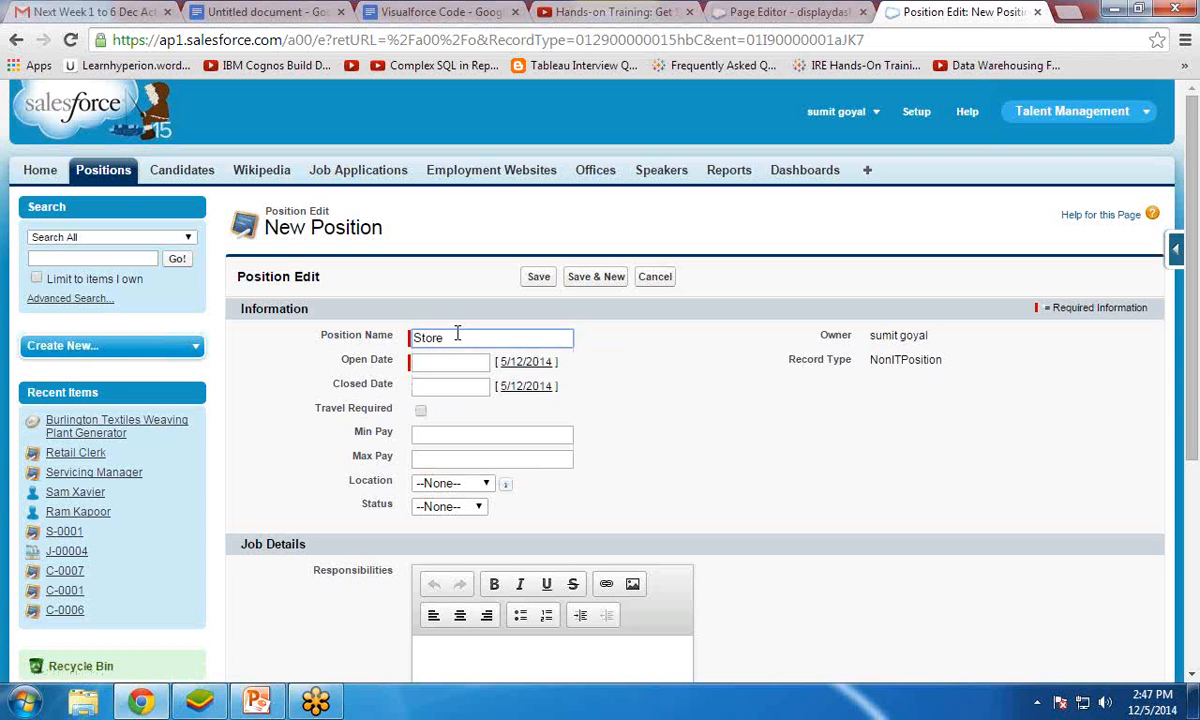
type("Data")
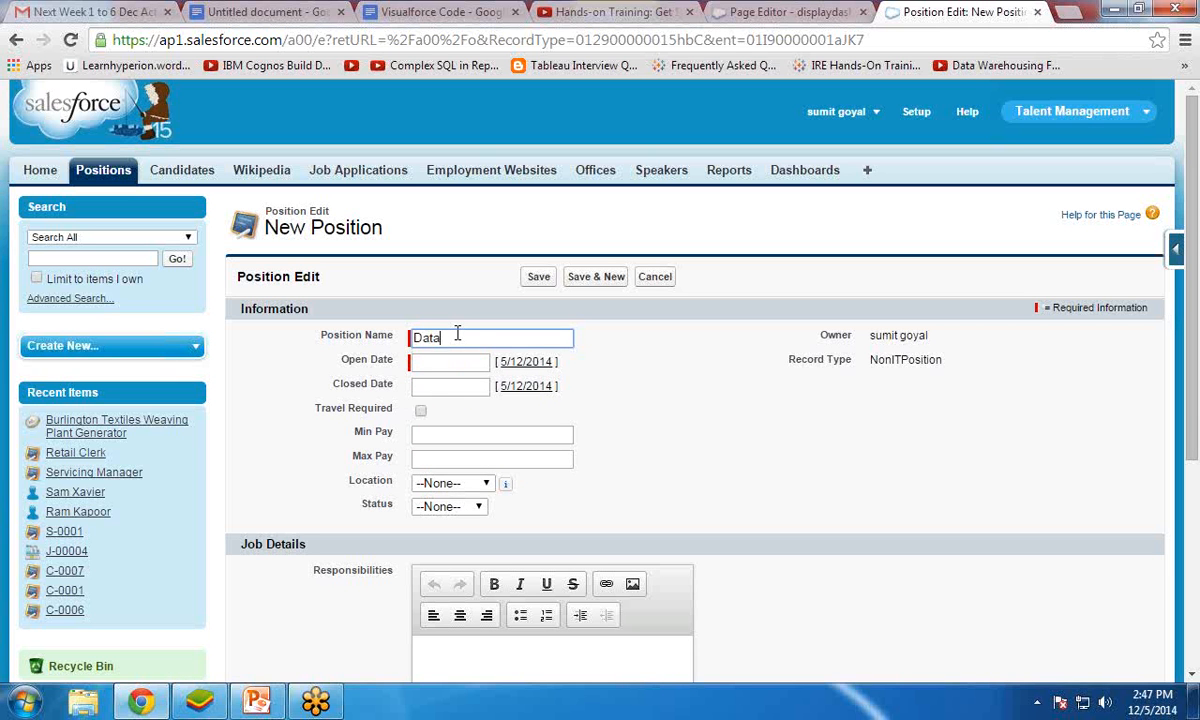
type("ware")
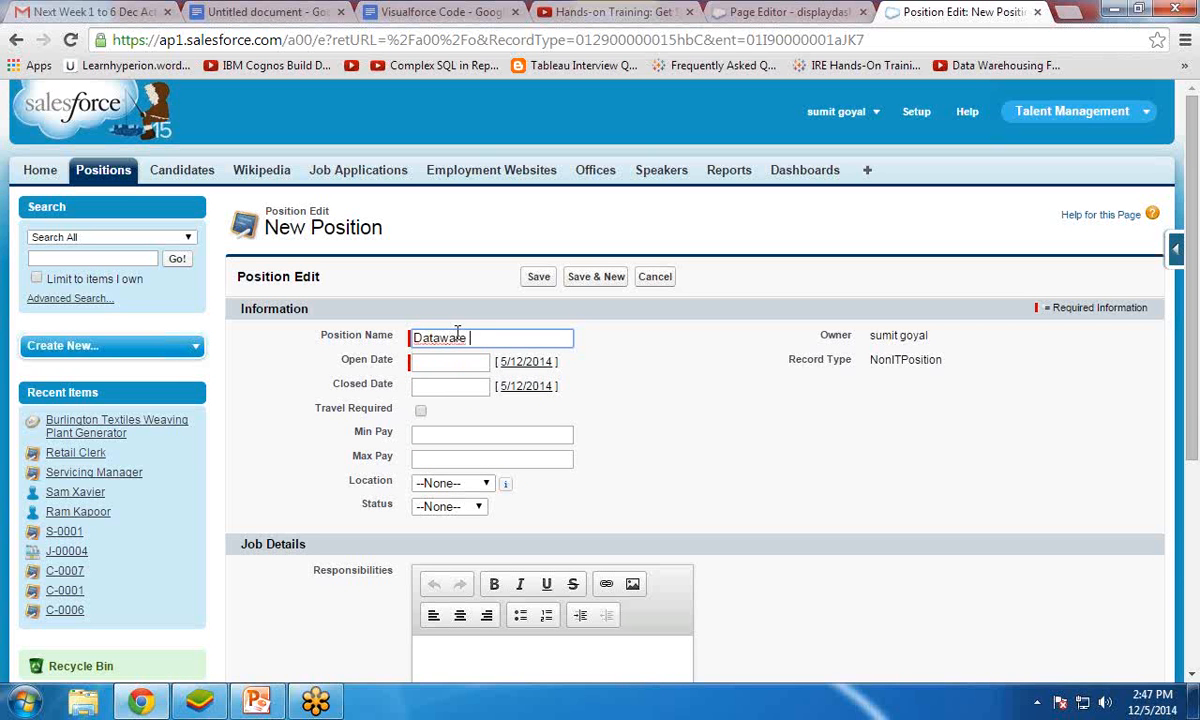
key("Backspace")
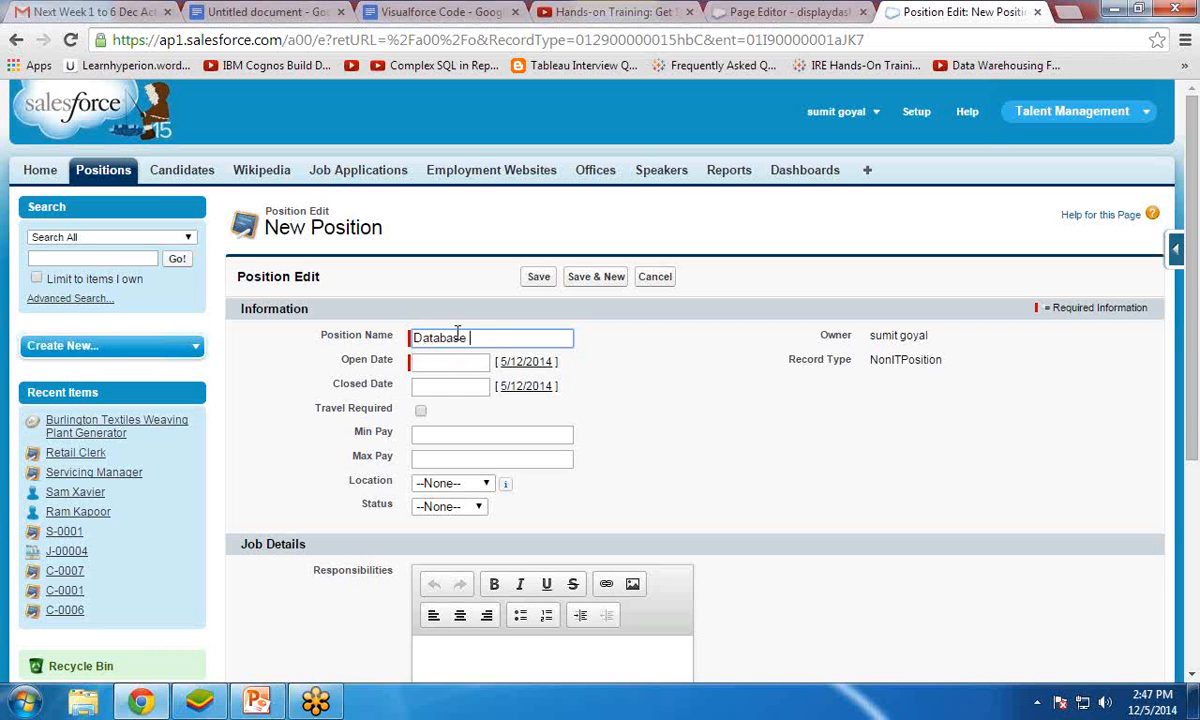
type("Administrator")
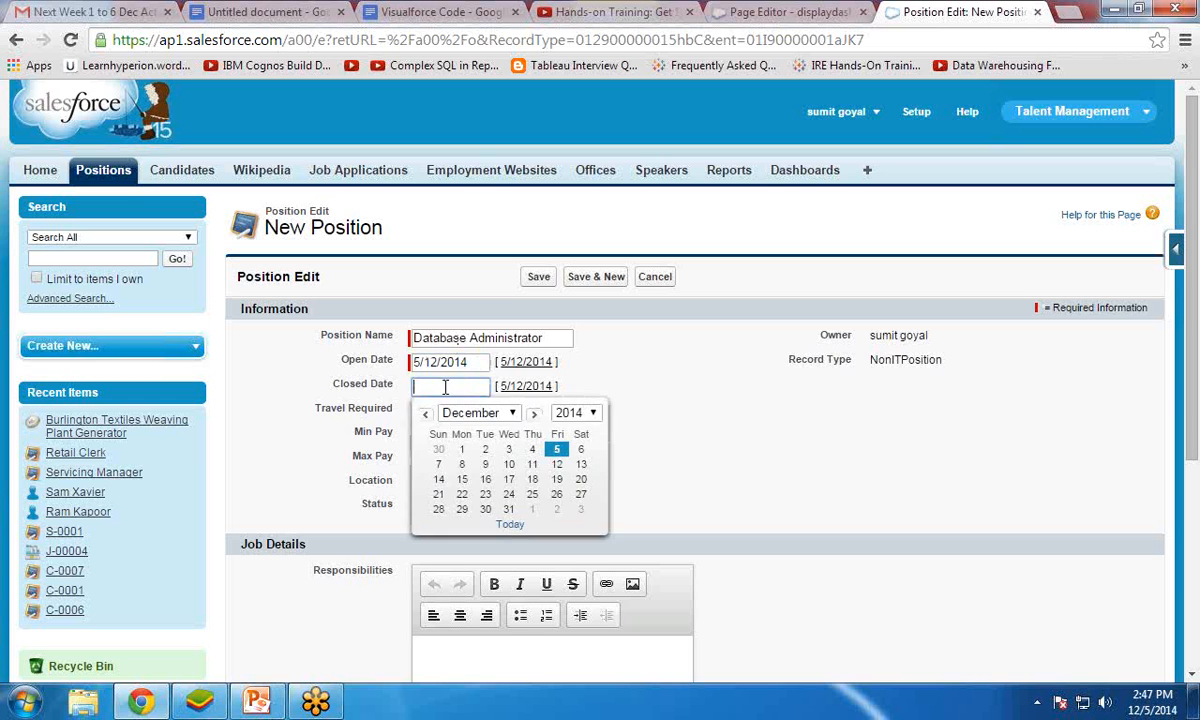
Set the Closed Date to 26 December 2014 and check the current dashboard chart
left_click(556, 494)
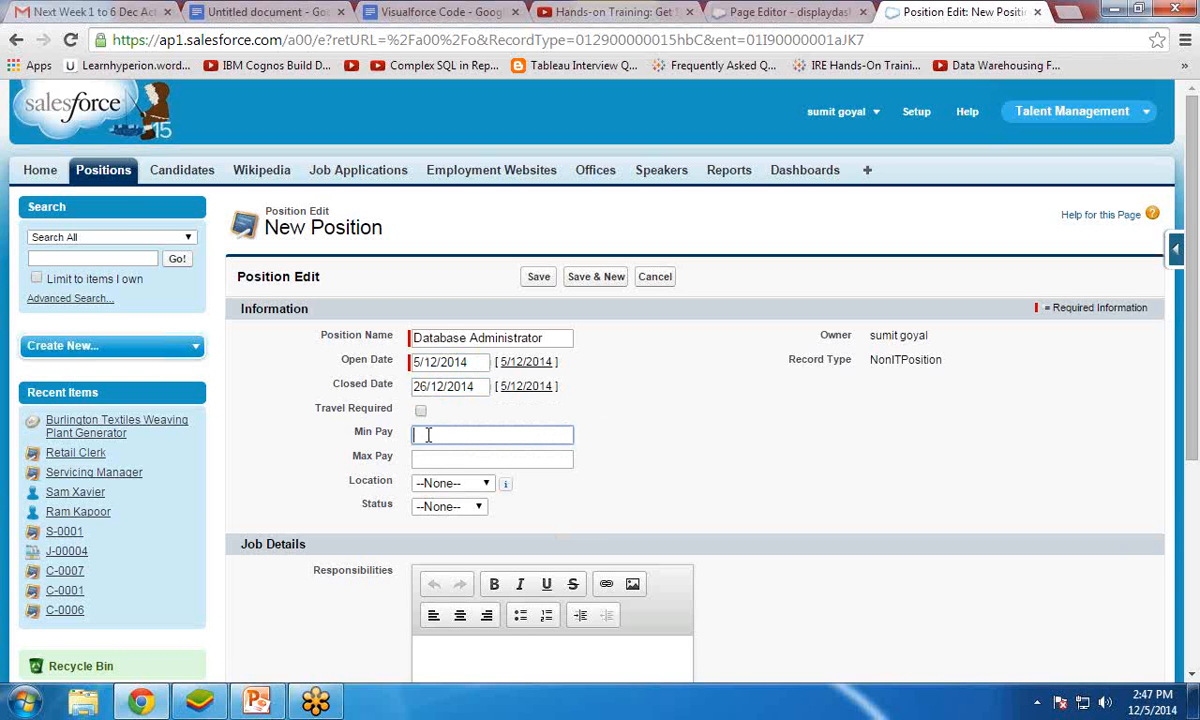
type("25000")
left_click(492, 458)
type("4")
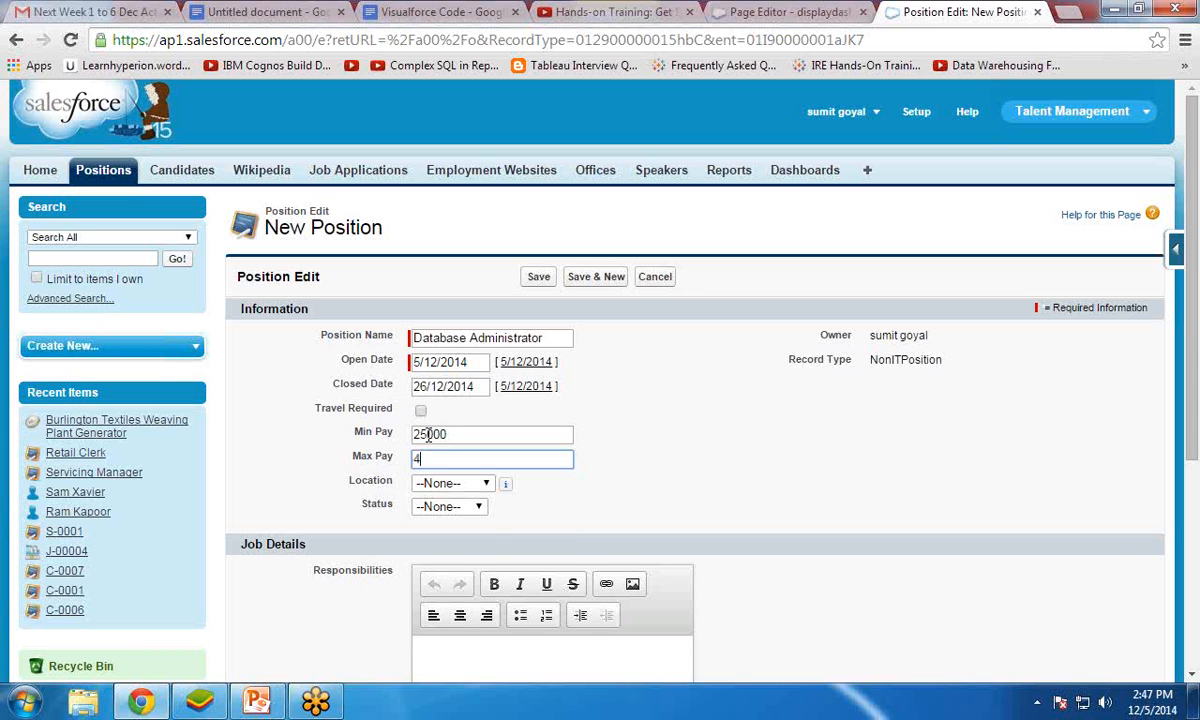
left_click(452, 483)
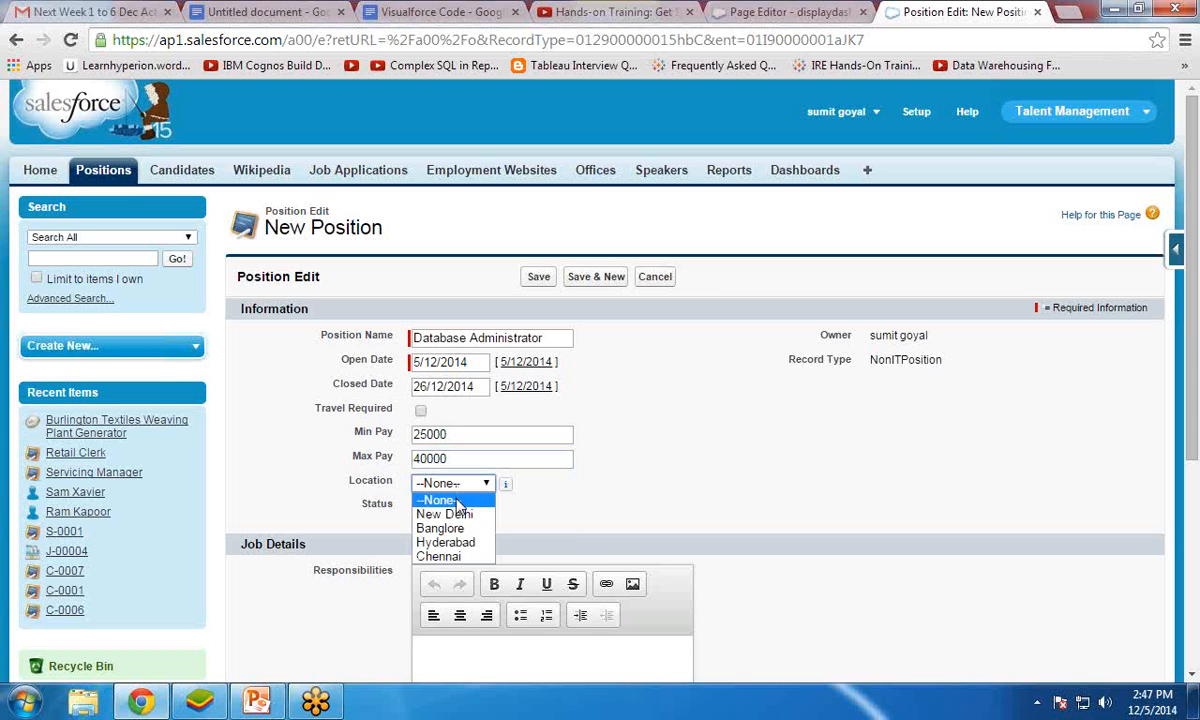
mouse_move(440, 528)
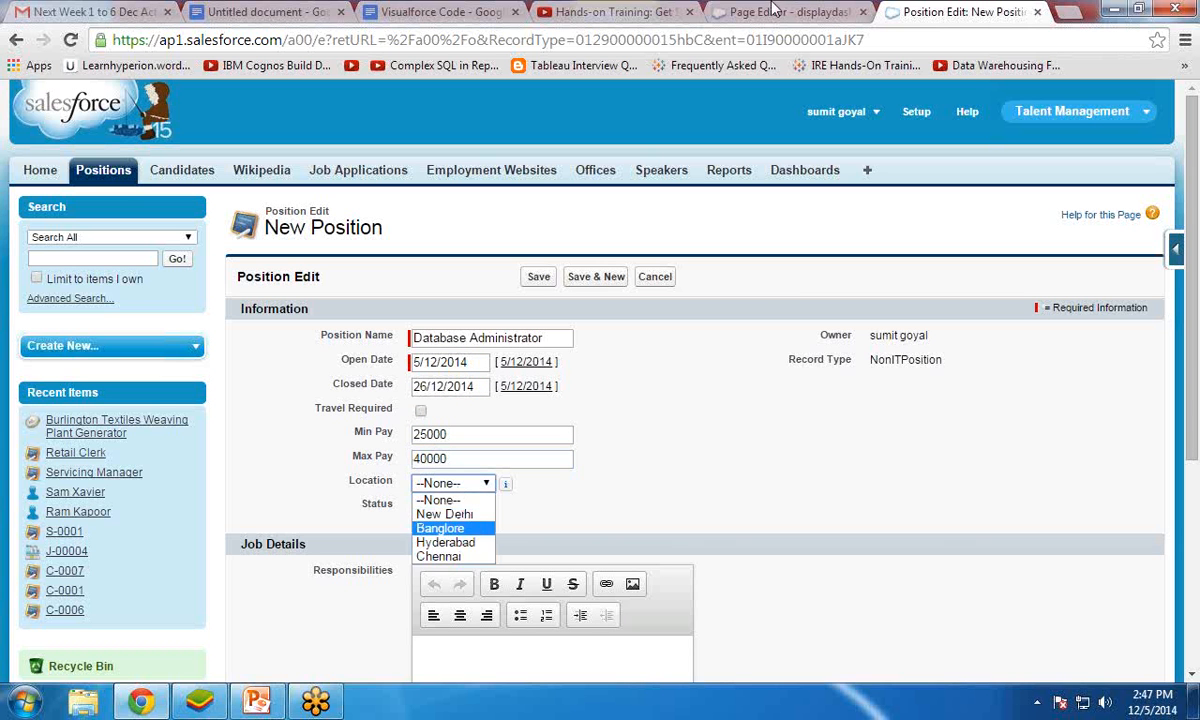
left_click(788, 12)
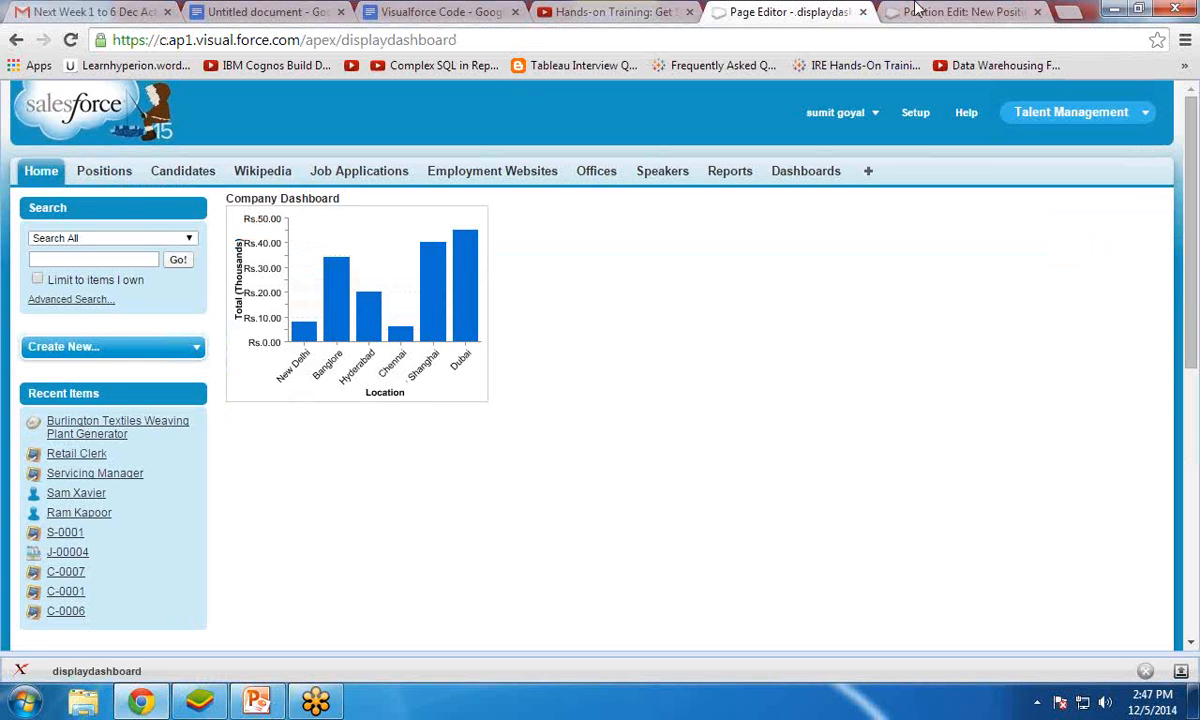
left_click(960, 11)
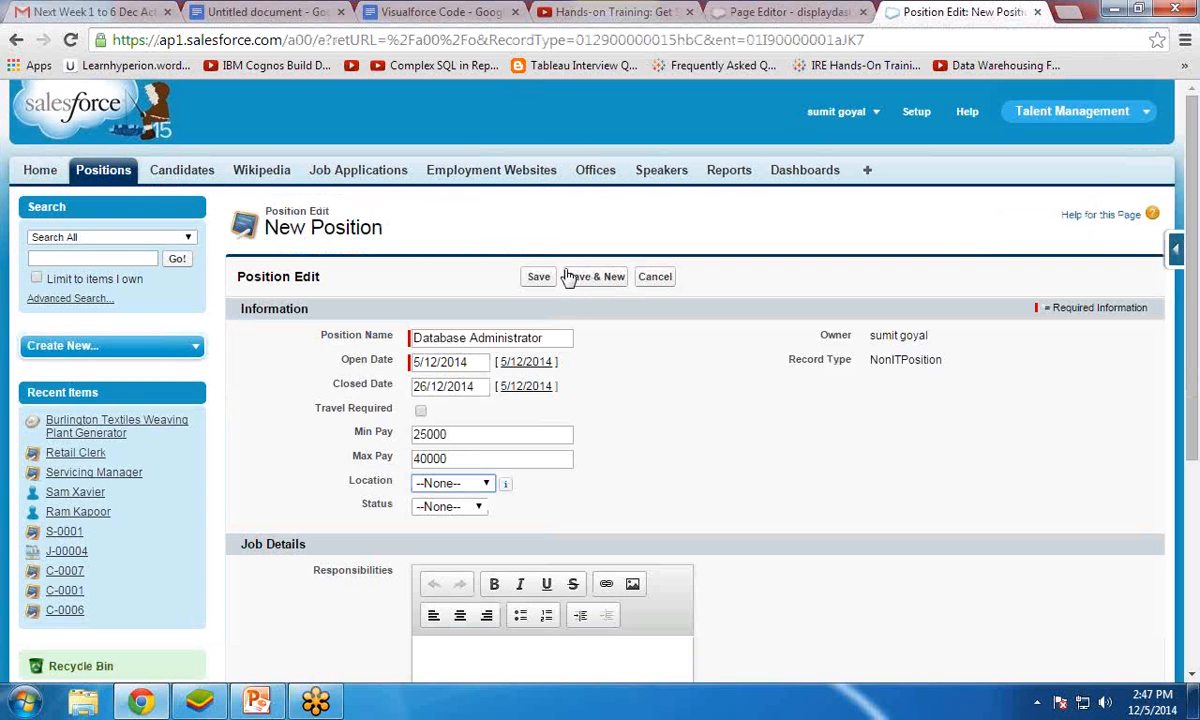
left_click(450, 483)
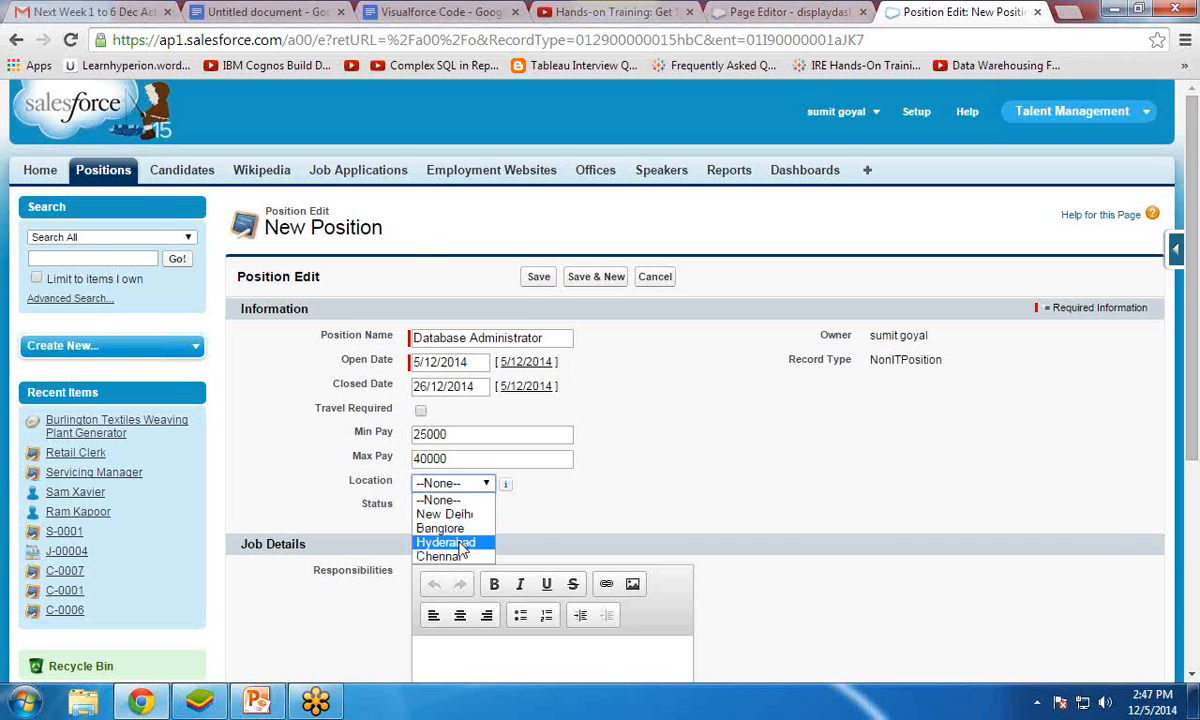
left_click(789, 12)
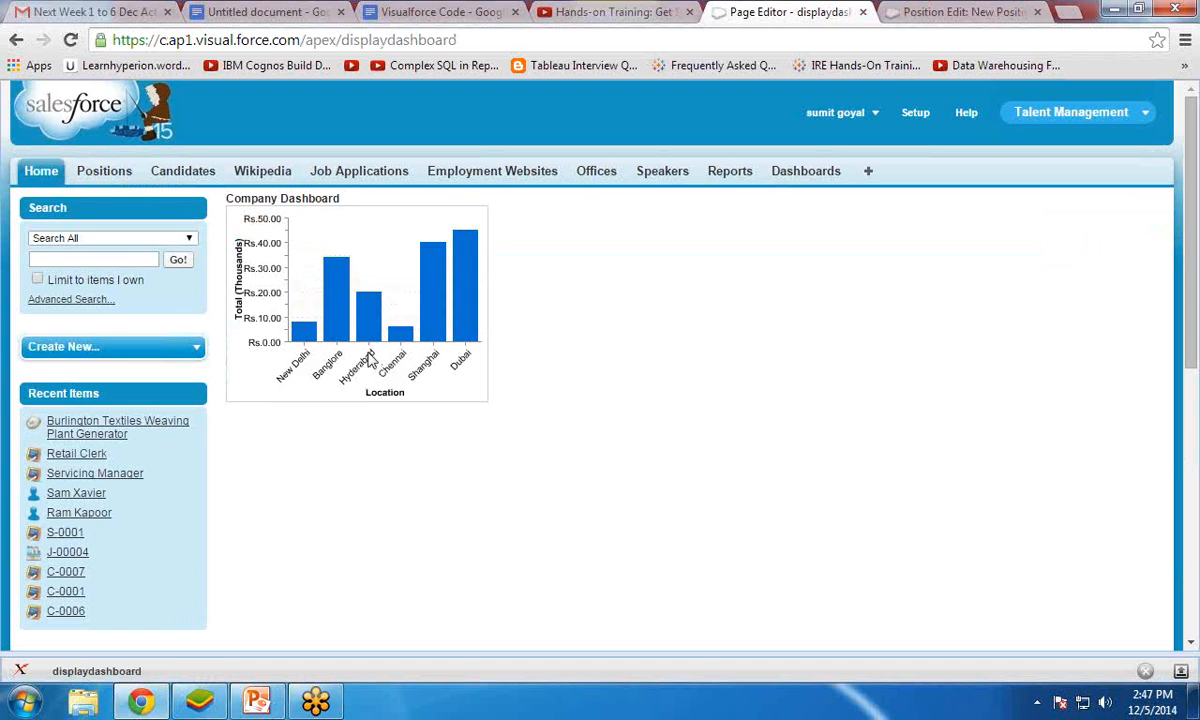
left_click(950, 12)
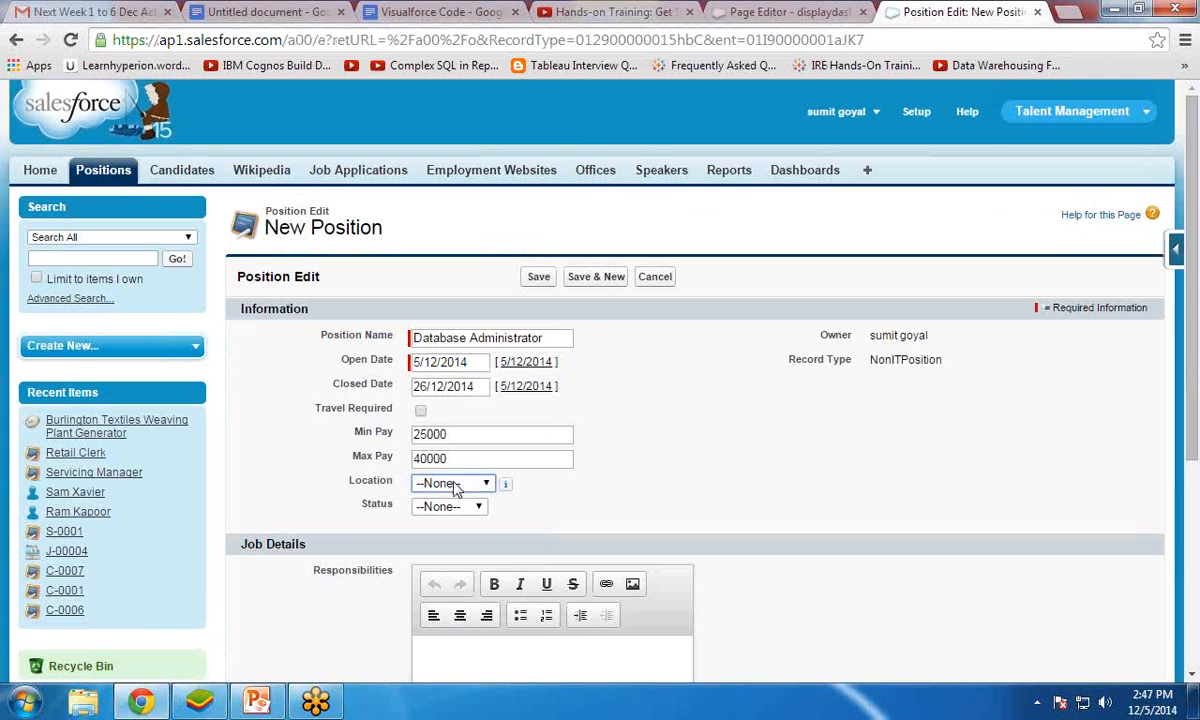
Set location Chennai, status Open, area RT, level RT1, save, and open Reports
left_click(448, 506)
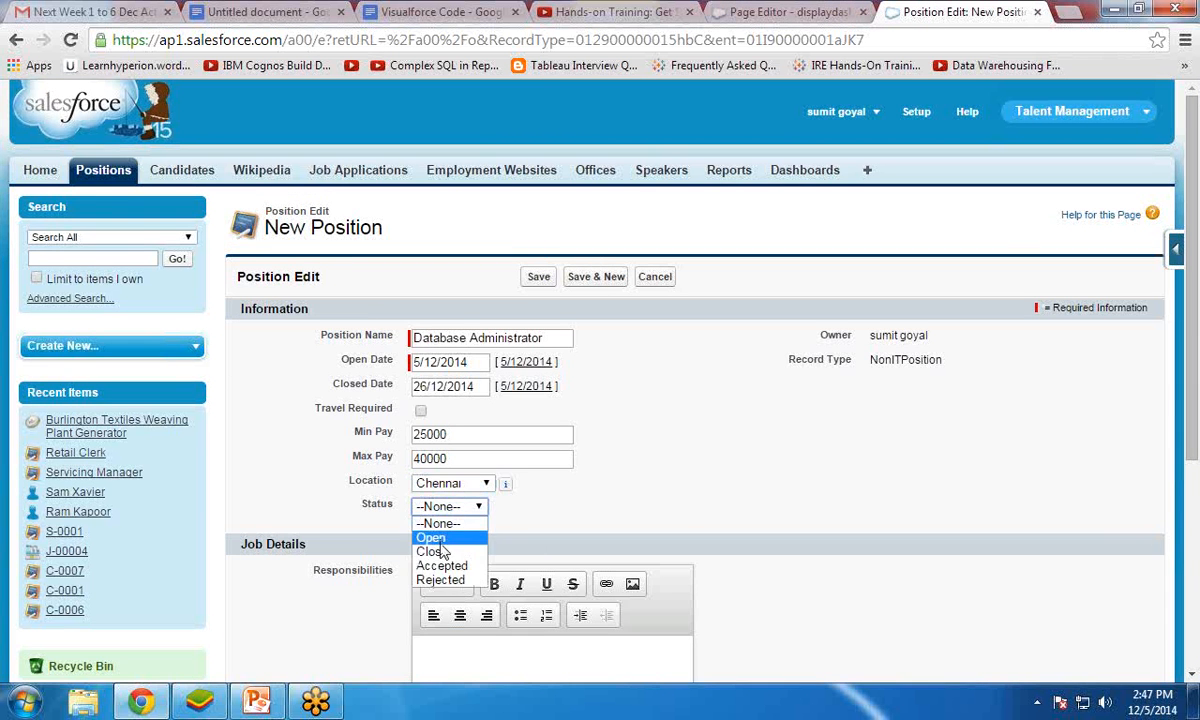
left_click(431, 538)
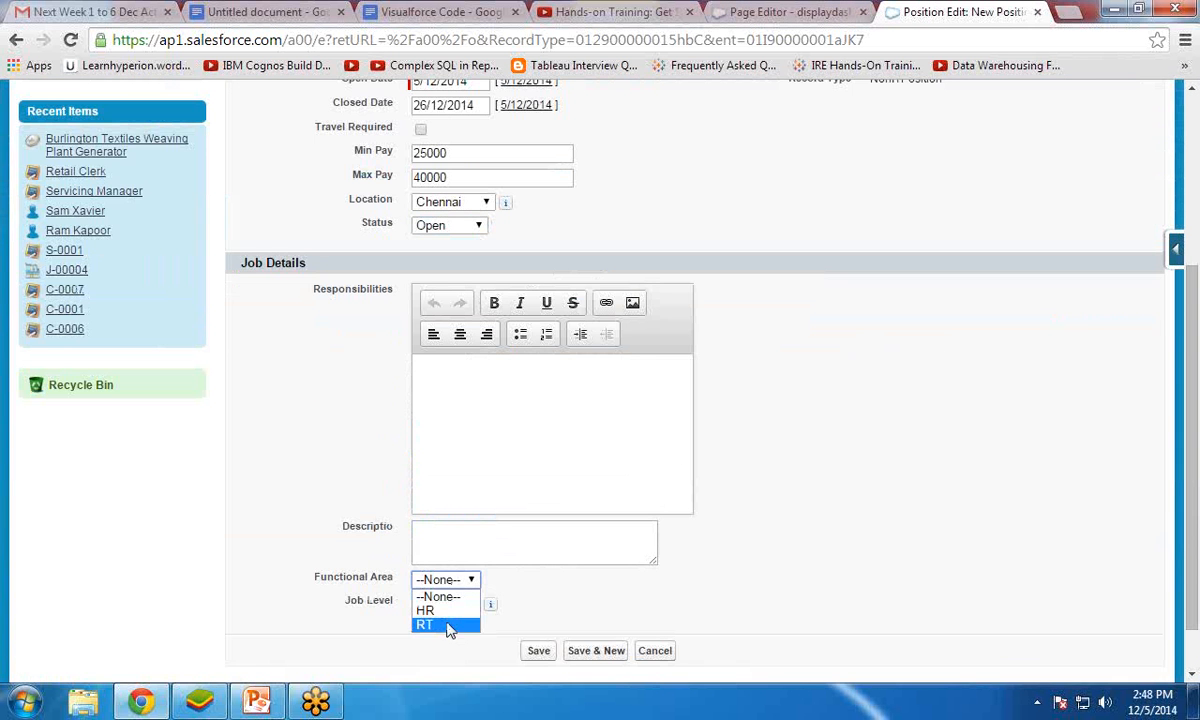
left_click(425, 625)
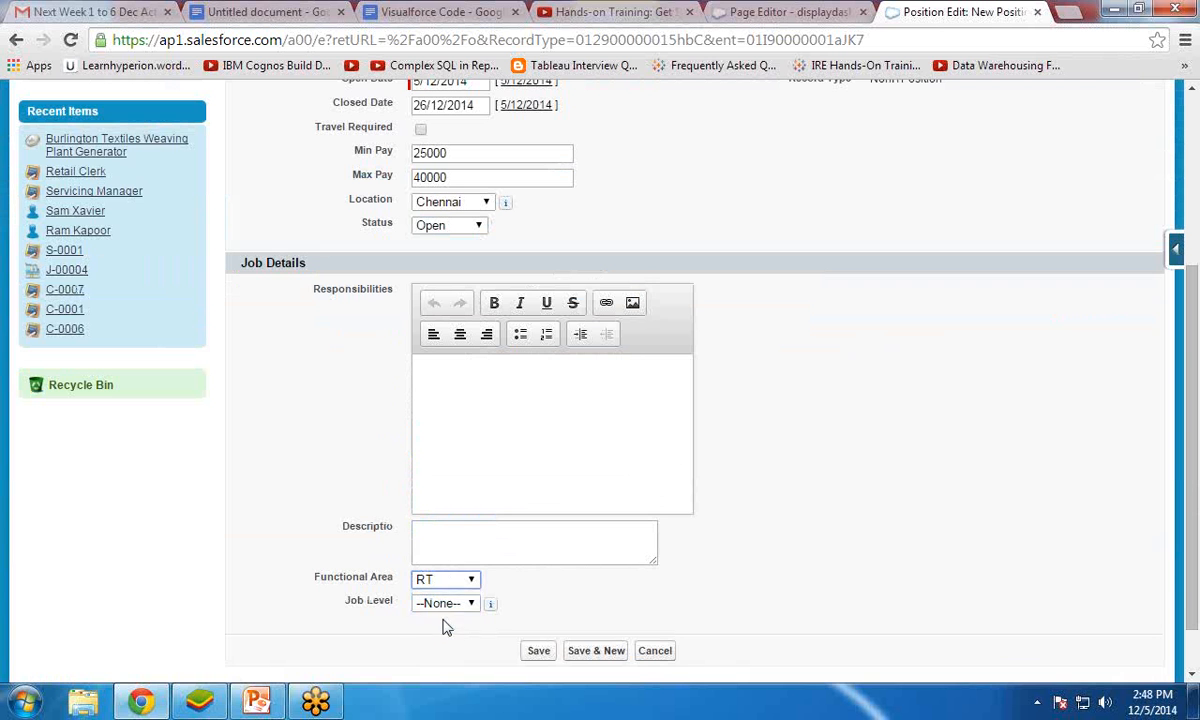
left_click(538, 650)
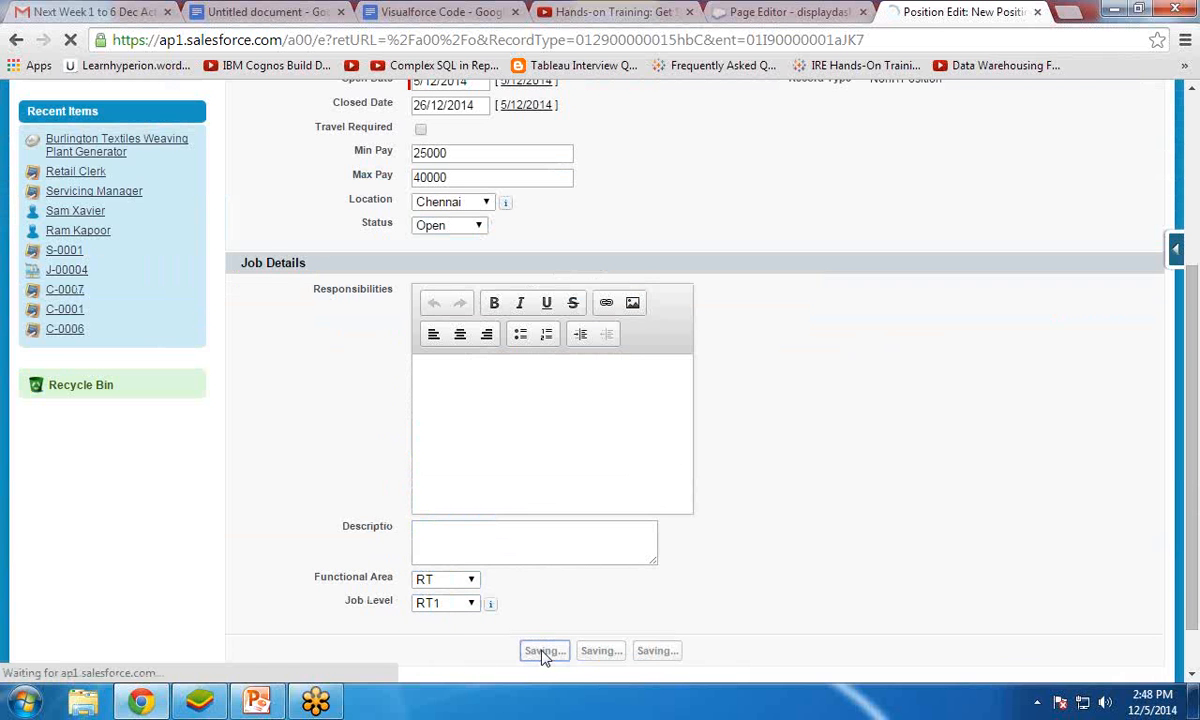
left_click(544, 650)
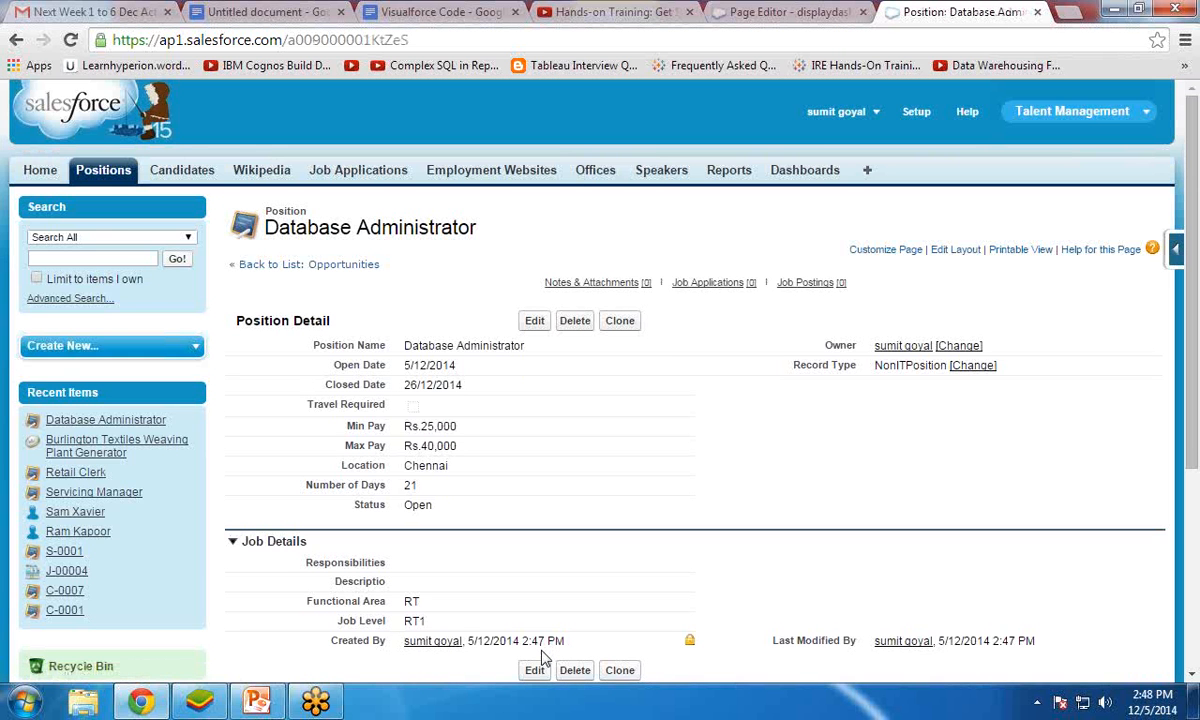
mouse_move(729, 170)
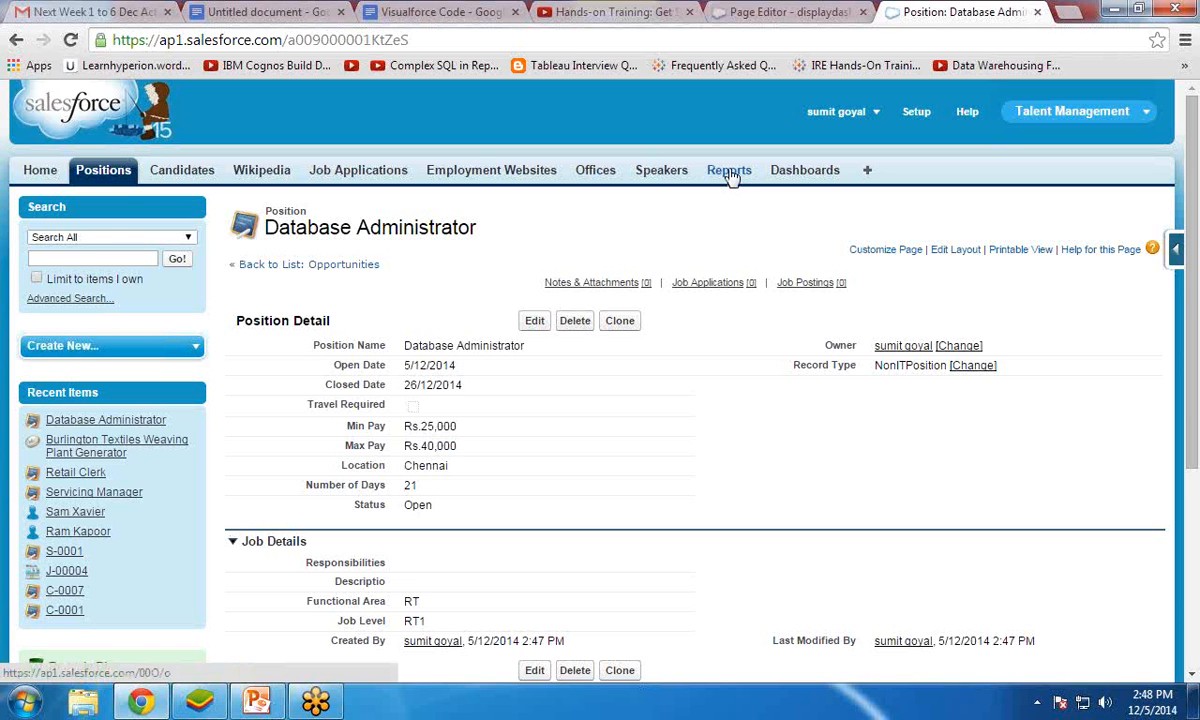
left_click(729, 169)
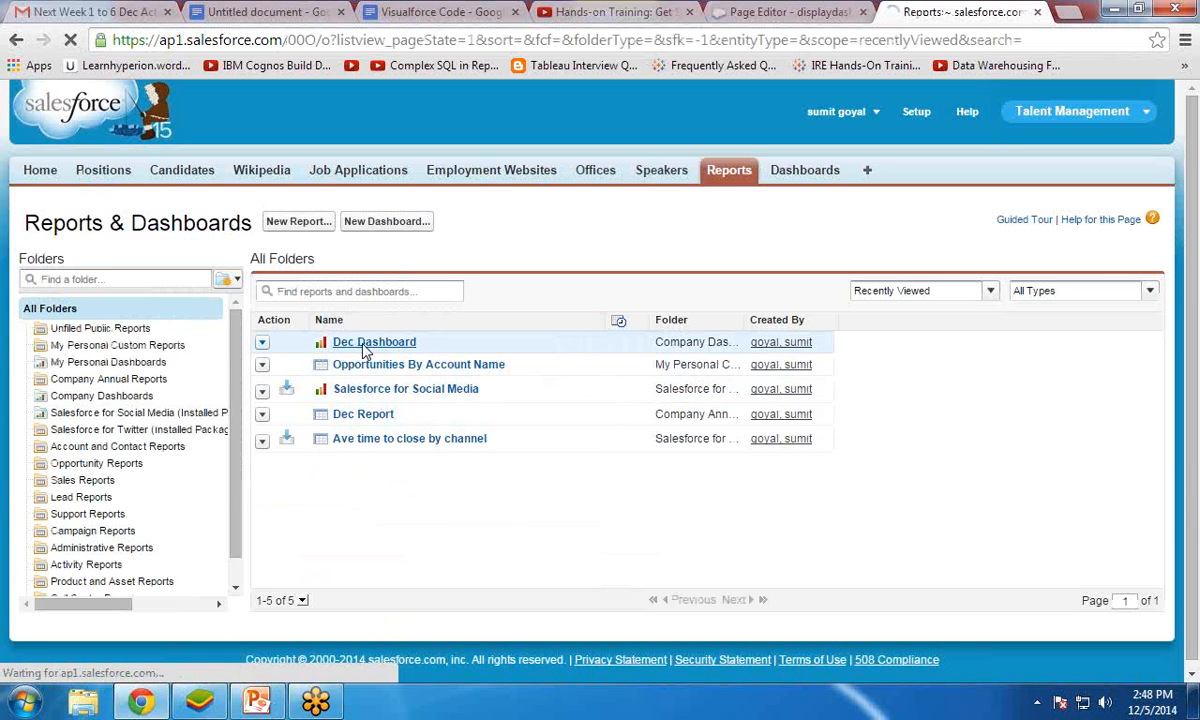
Refresh the Dec Dashboard so its Chennai bar rises to about Rs.45,000
left_click(374, 342)
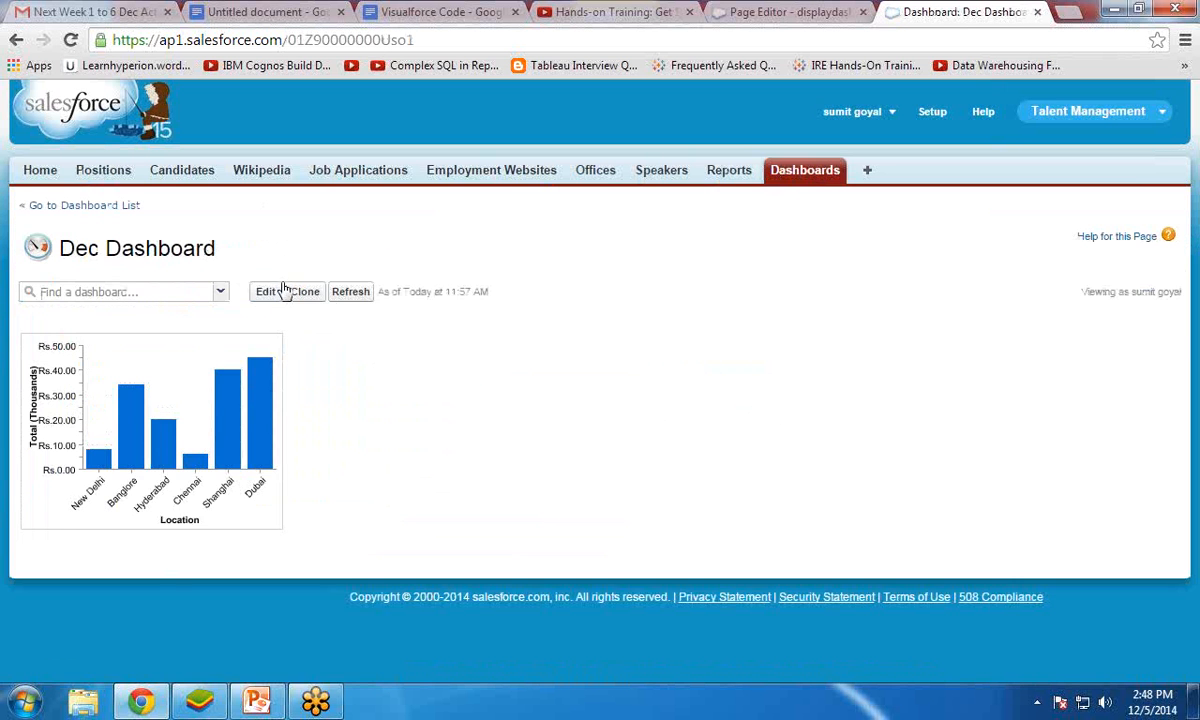
left_click(350, 291)
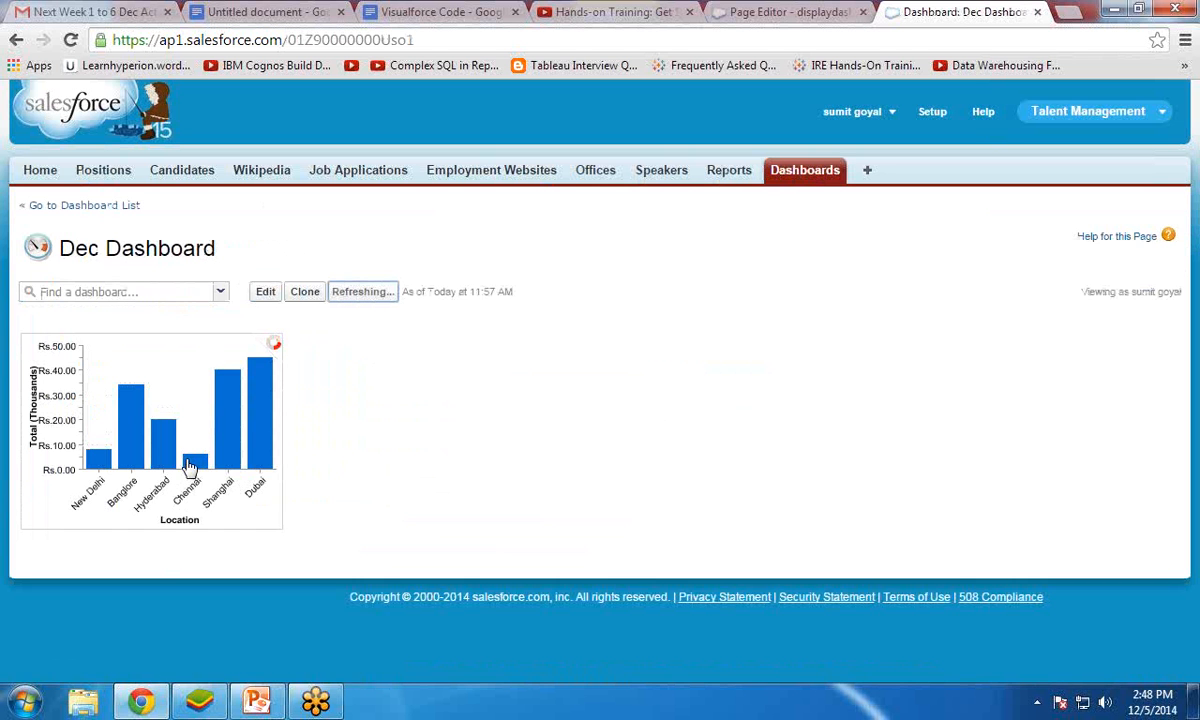
mouse_move(195, 465)
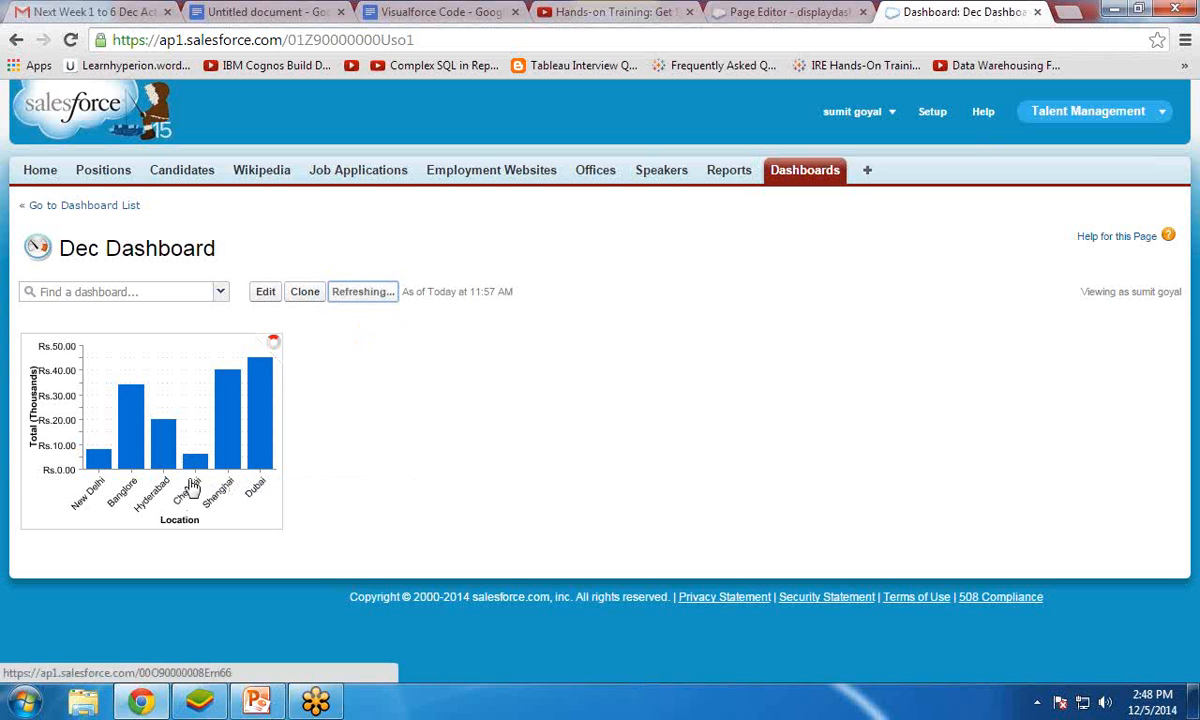
mouse_move(195, 485)
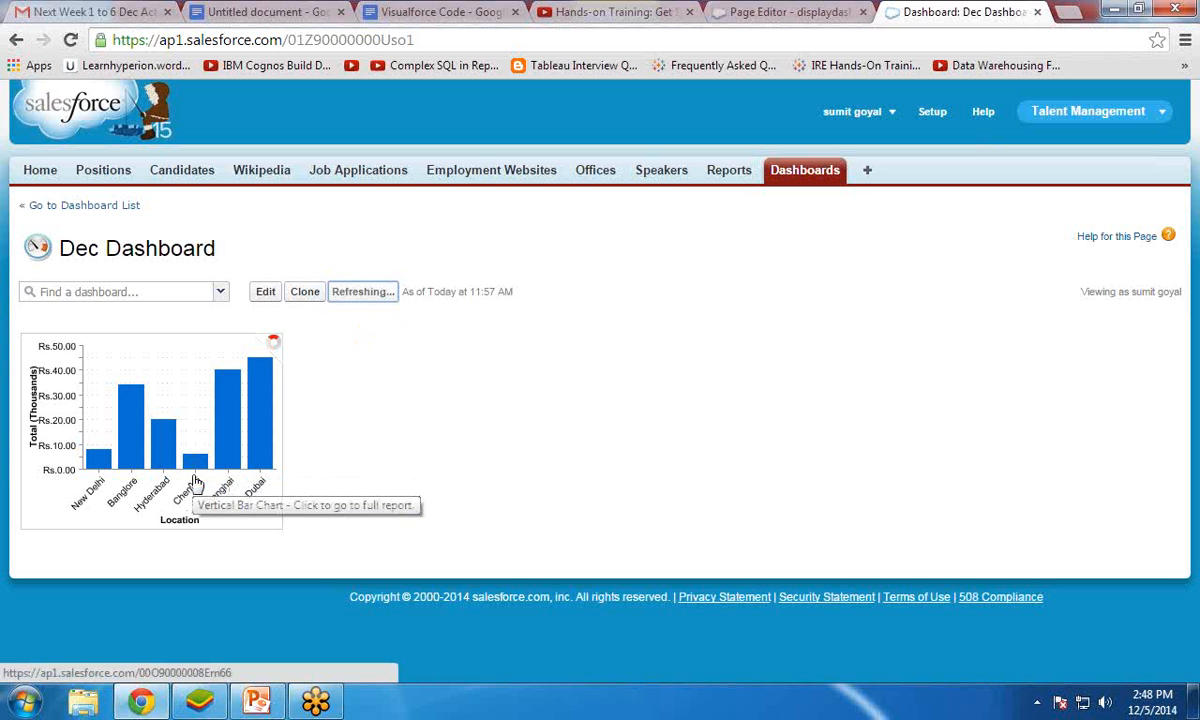
mouse_move(435, 464)
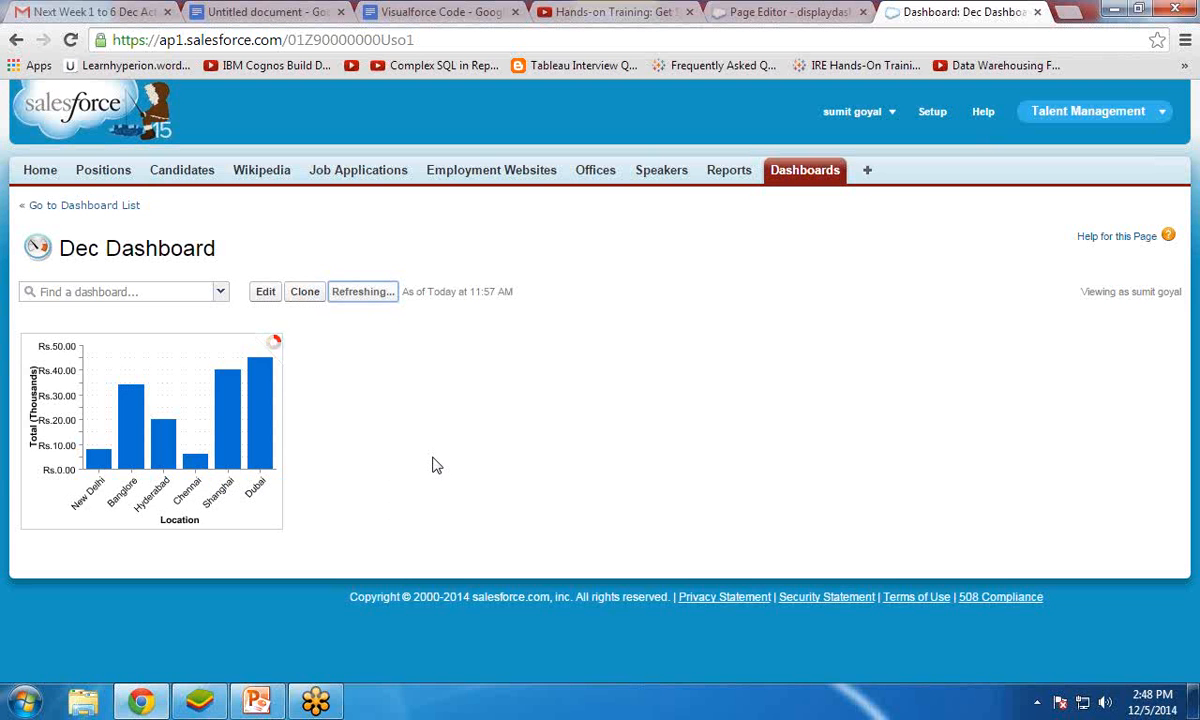
mouse_move(225, 451)
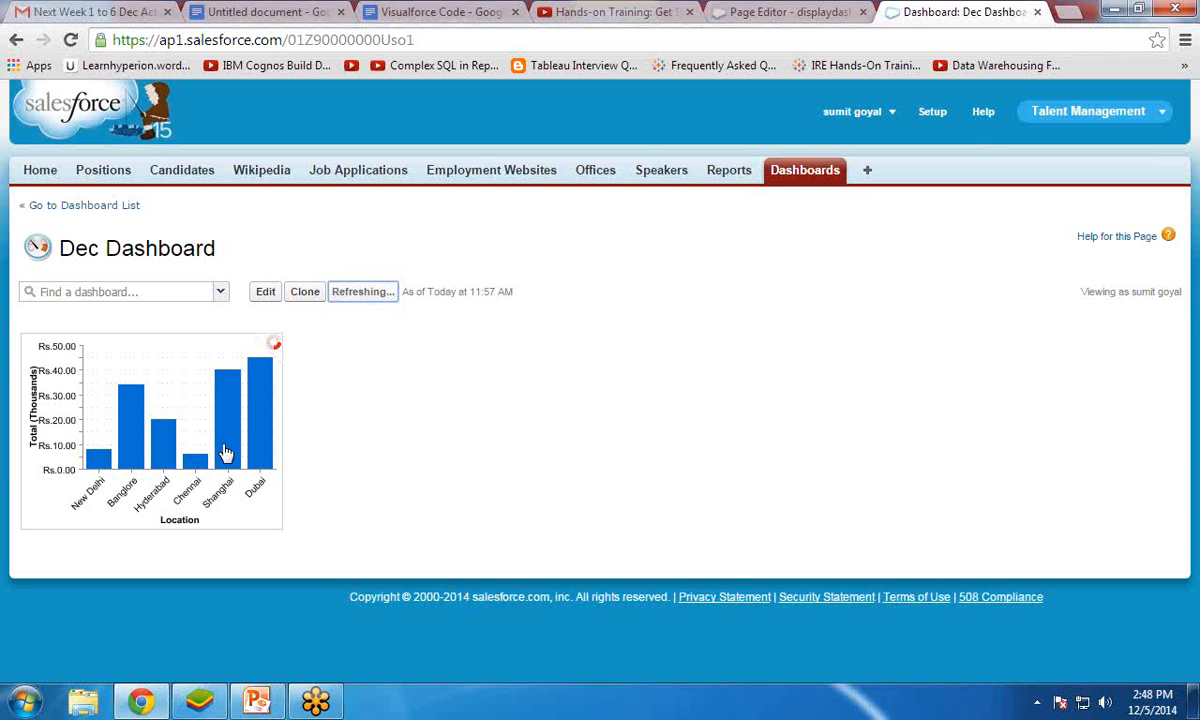
mouse_move(335, 355)
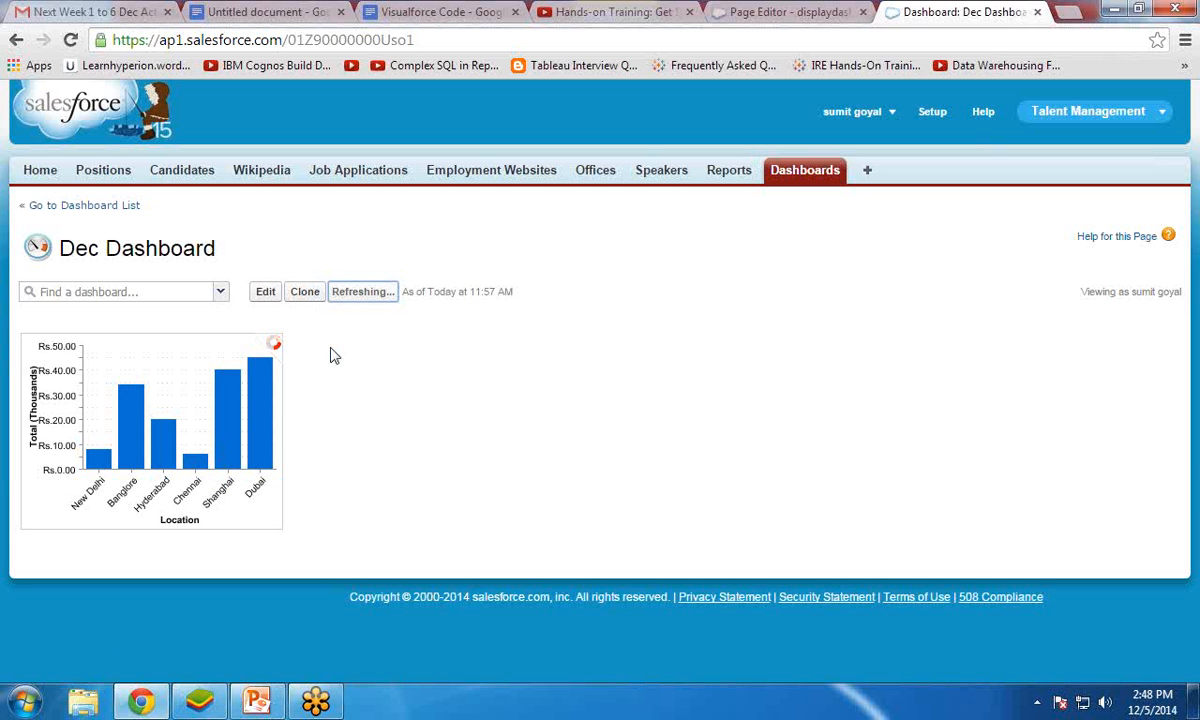
left_click(362, 291)
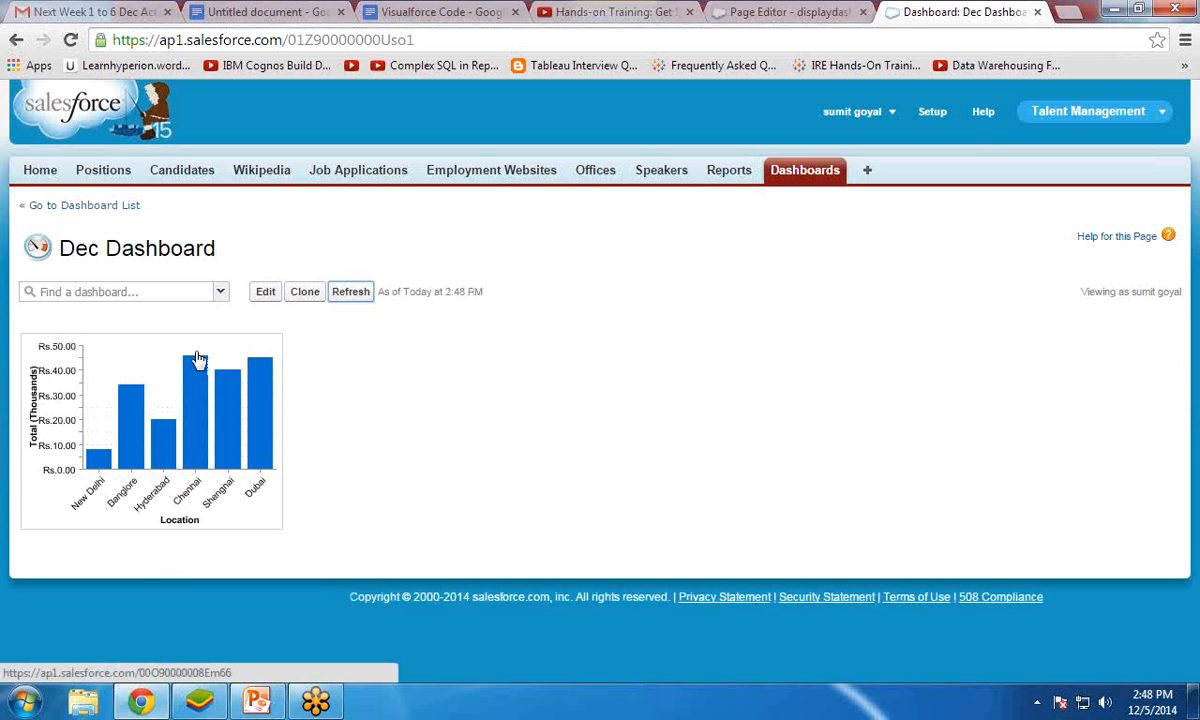
mouse_move(194, 365)
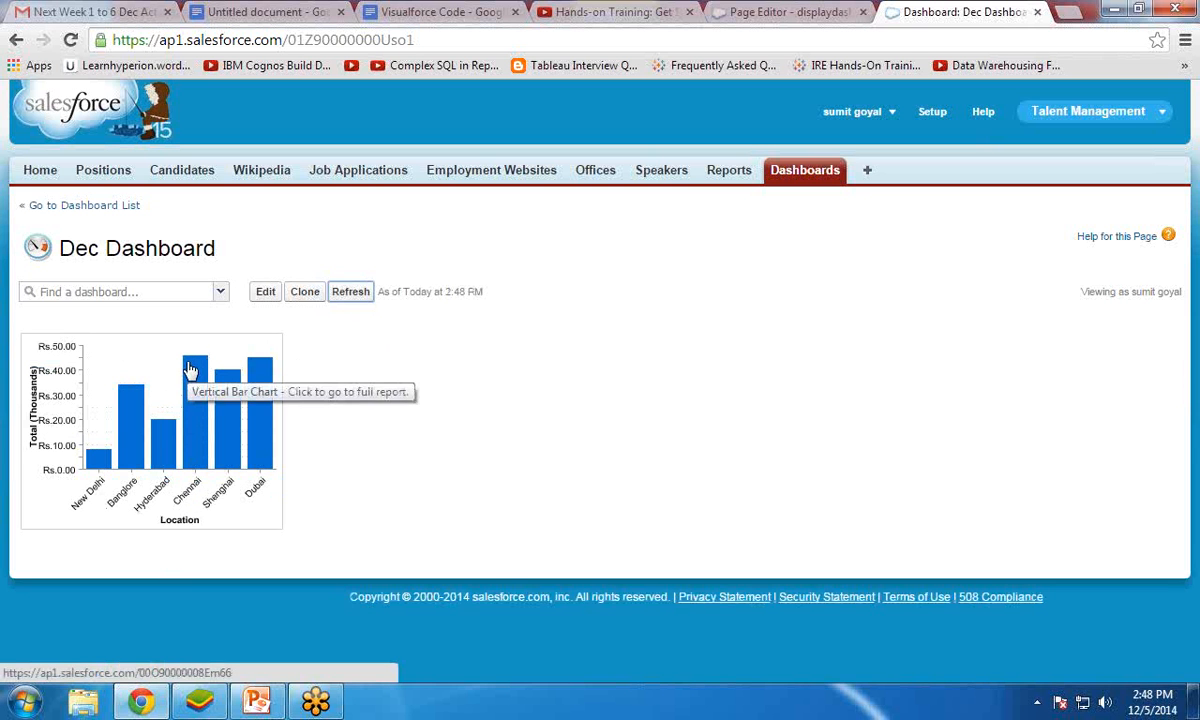
mouse_move(342, 403)
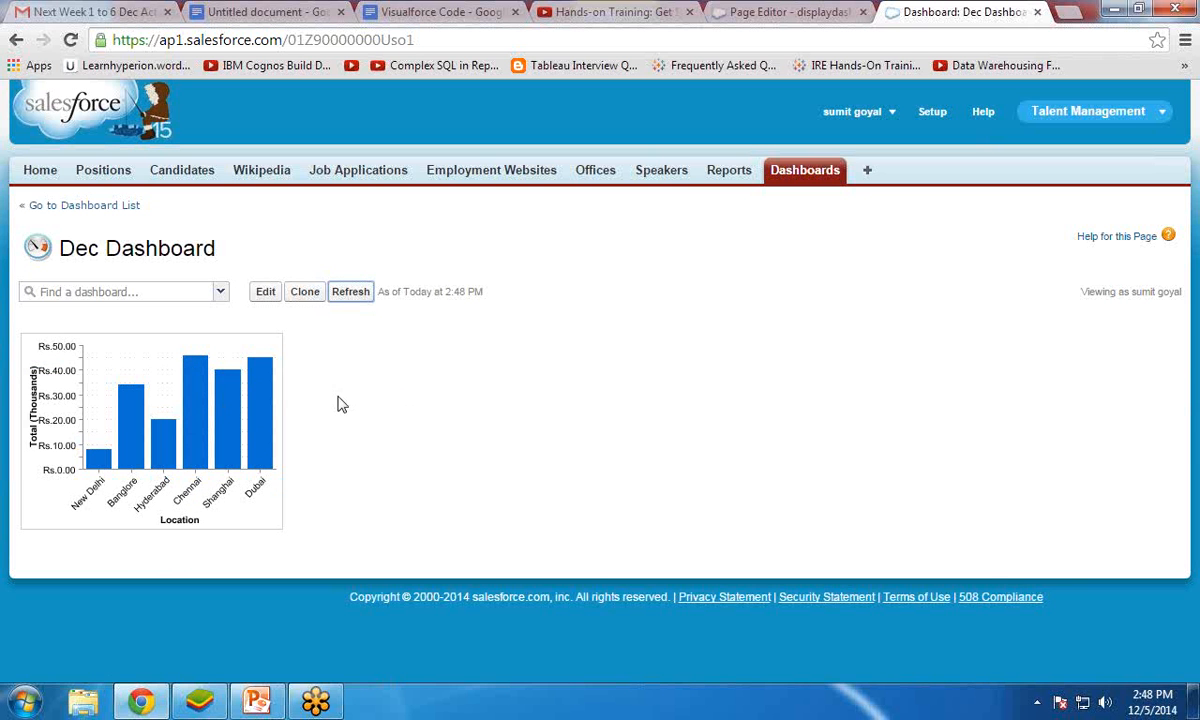
mouse_move(790, 11)
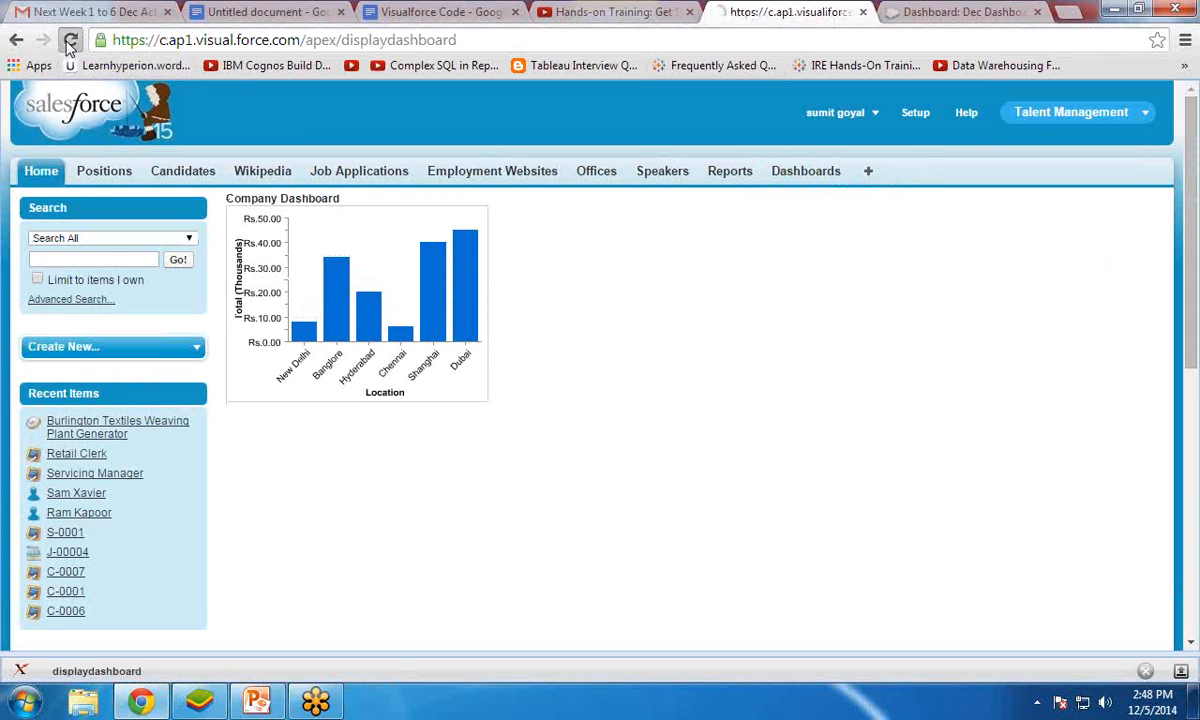
Reload displaydashboard to show the 45,000 Chennai bar, then switch to the Q&A slide
left_click(70, 40)
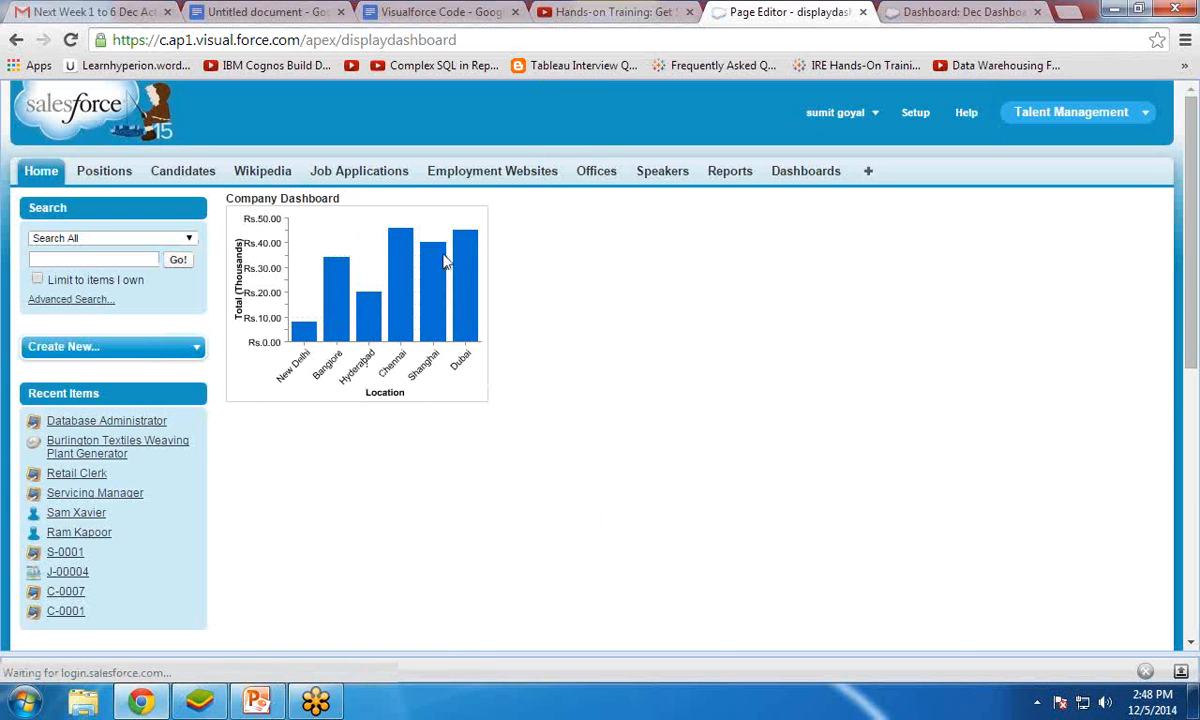
mouse_move(442, 314)
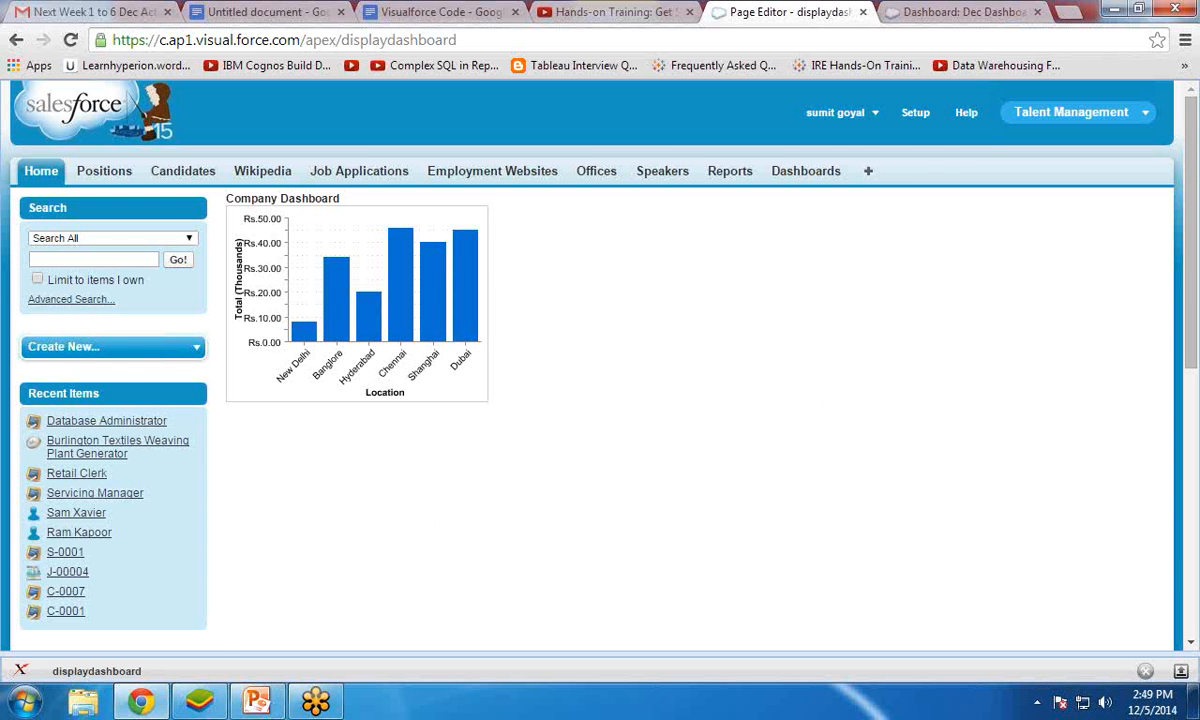
left_click(257, 700)
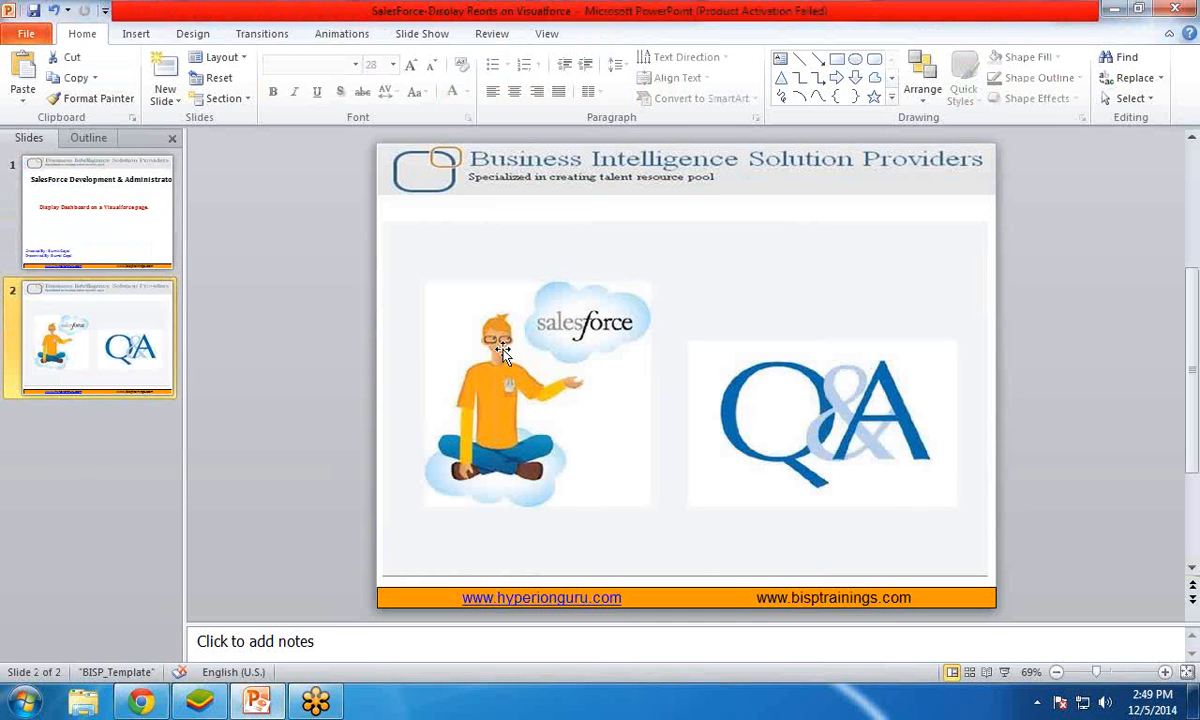
mouse_move(265, 337)
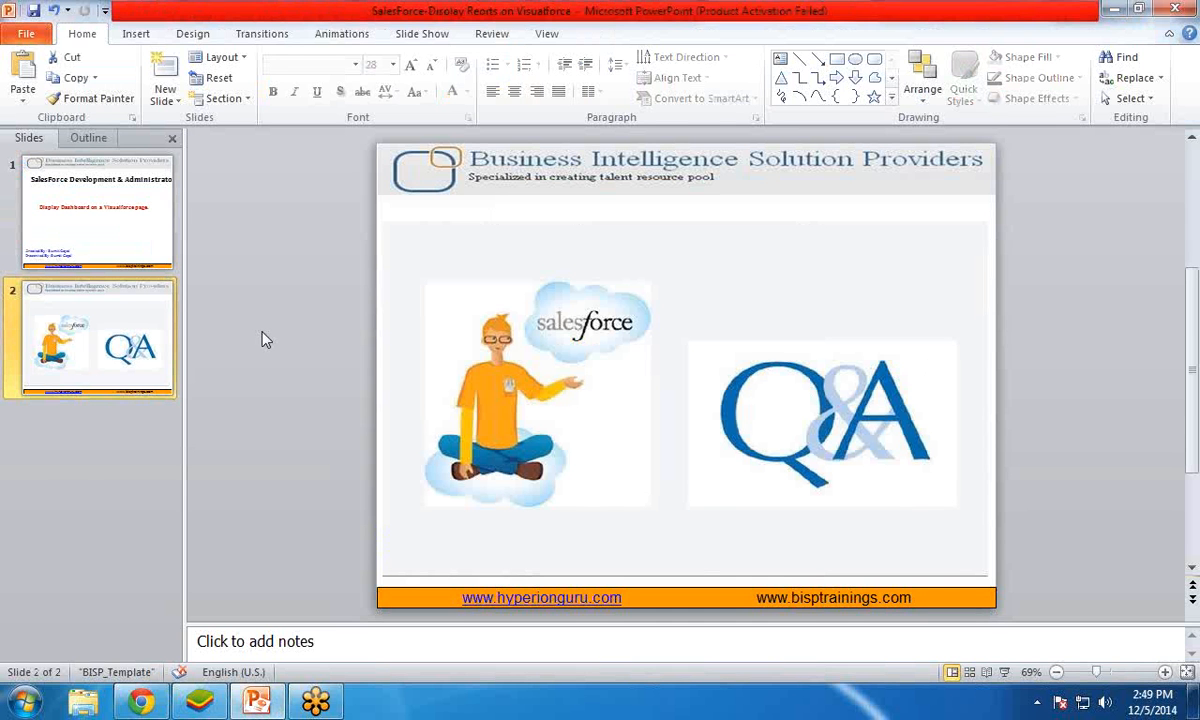